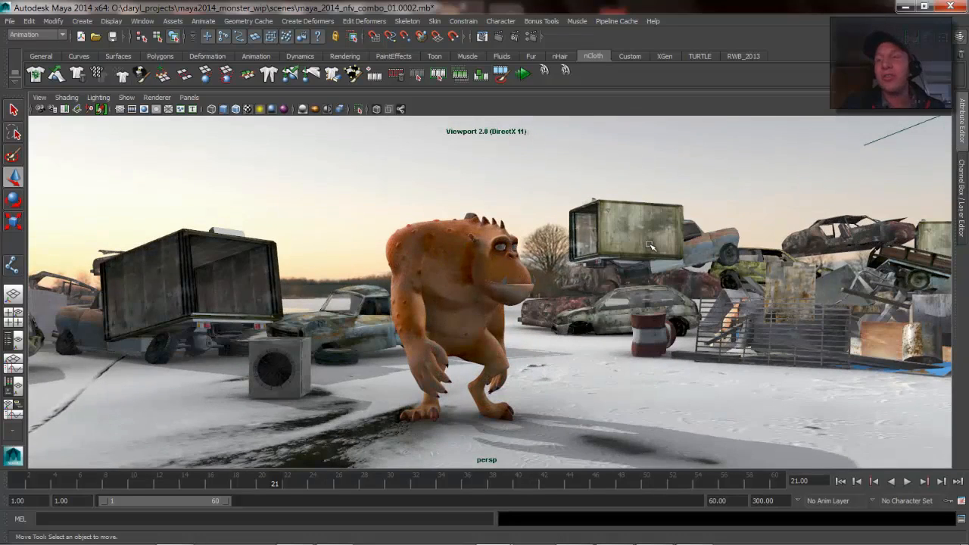
mouse_move(485, 231)
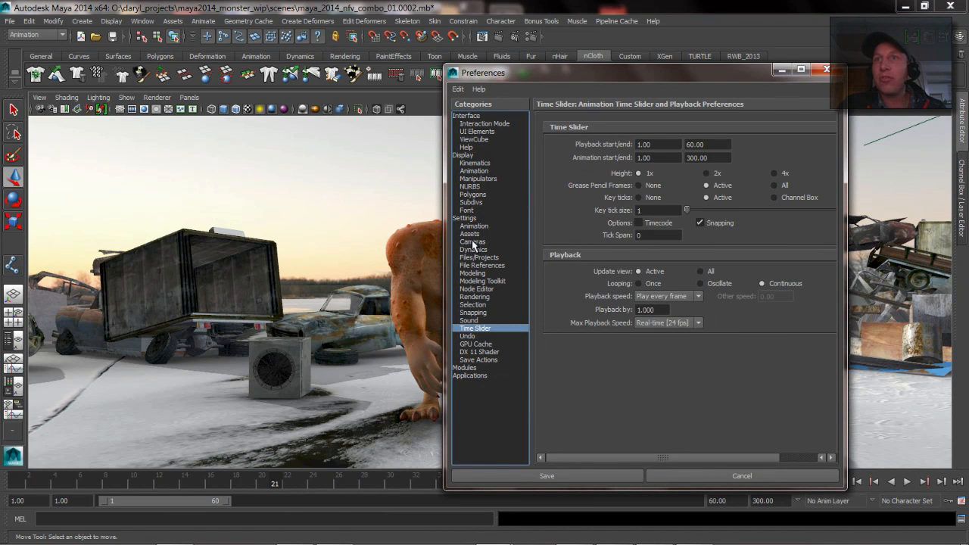
- In the camera preferences, toggle animated transitions when going to camera bookmarks
click(472, 241)
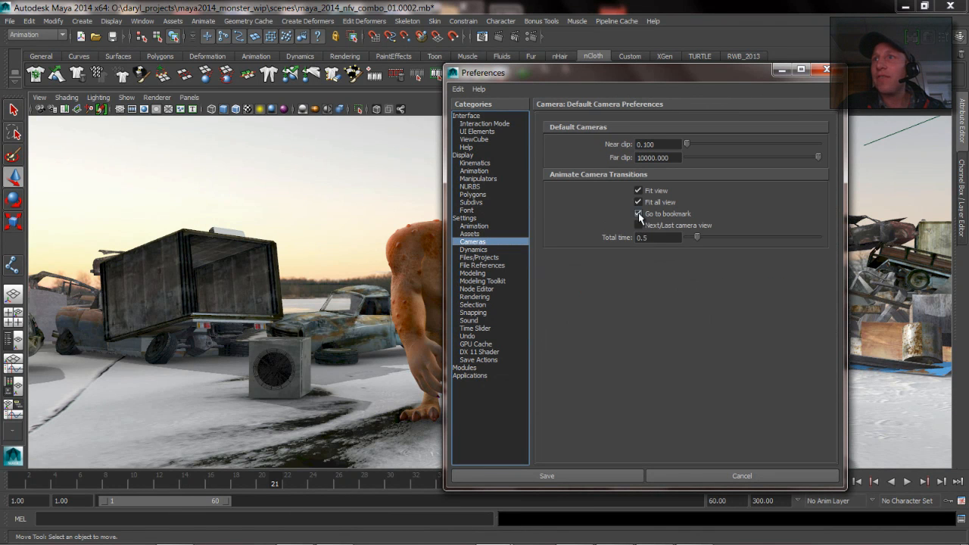
click(638, 213)
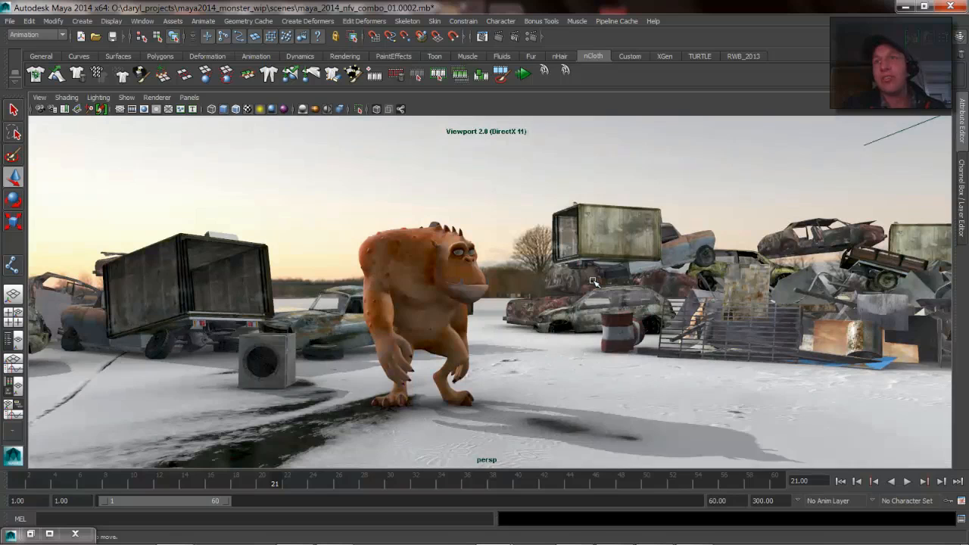
mouse_move(340, 197)
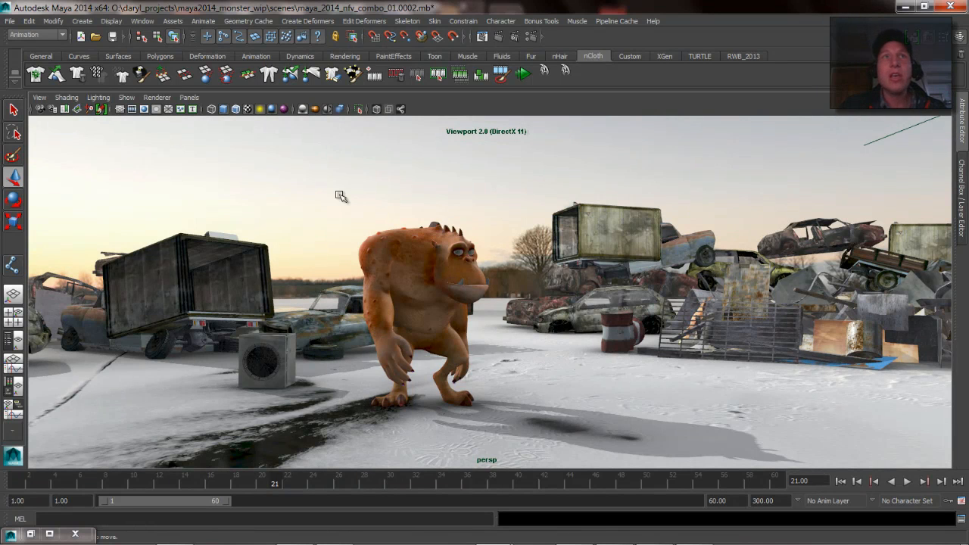
- Select the persp camera via the hotbox and scroll its attributes to Movement Options, toggling undoable movements
key(space)
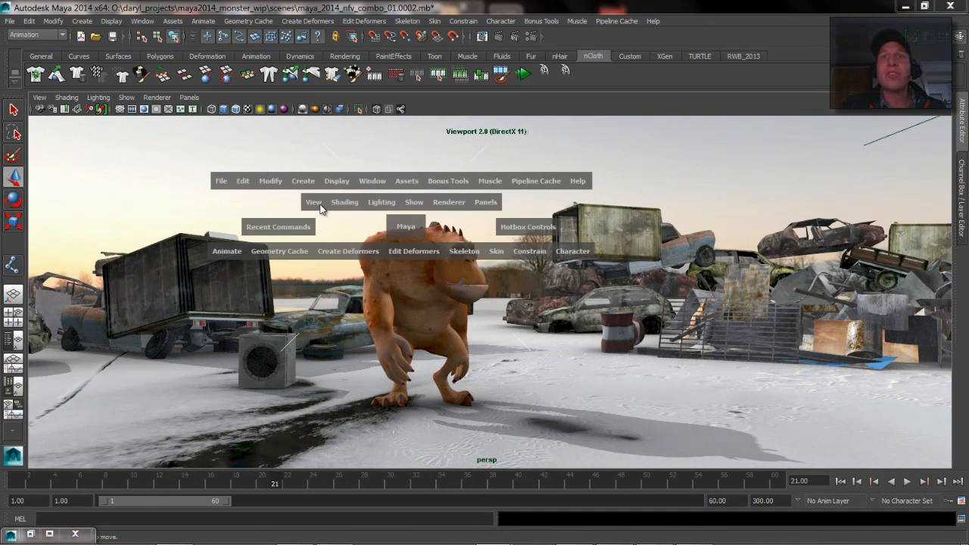
click(312, 202)
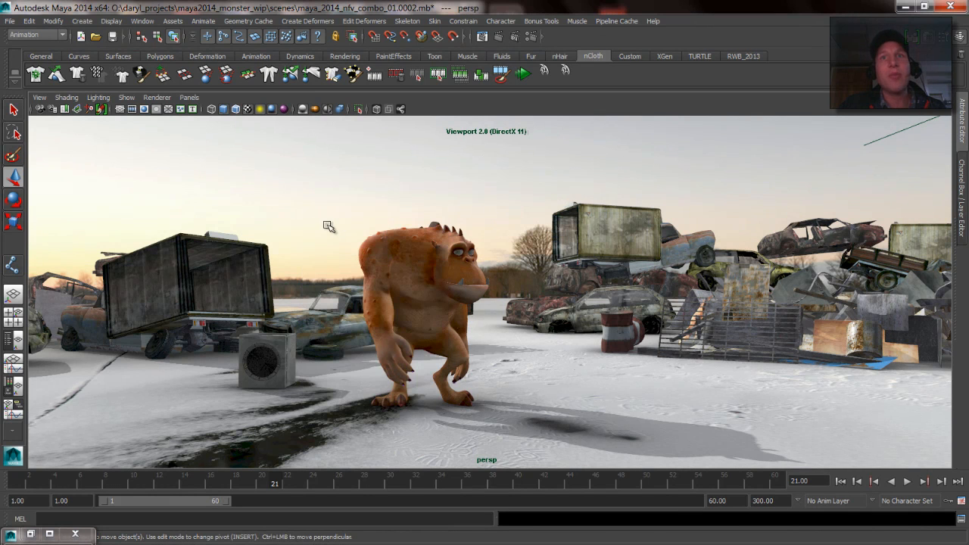
mouse_move(469, 214)
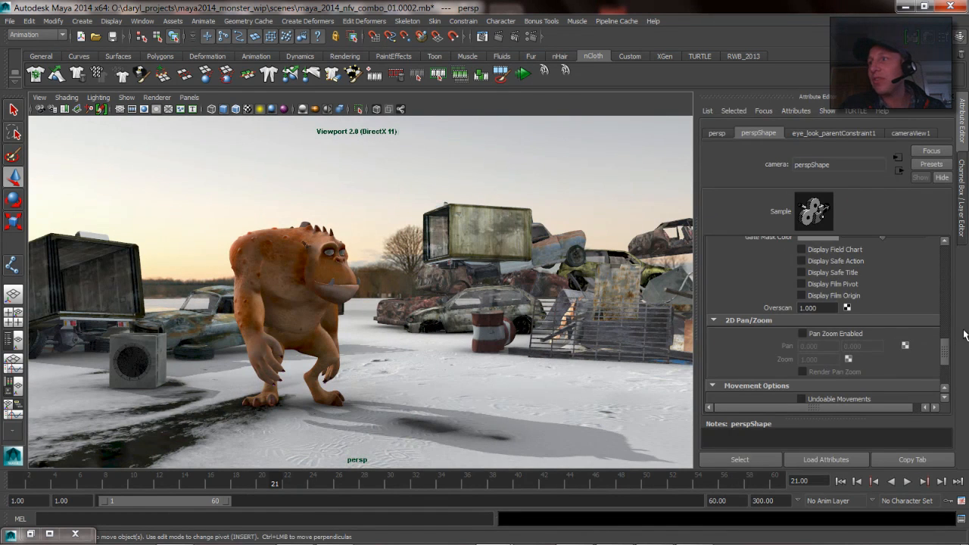
scroll(down, 3)
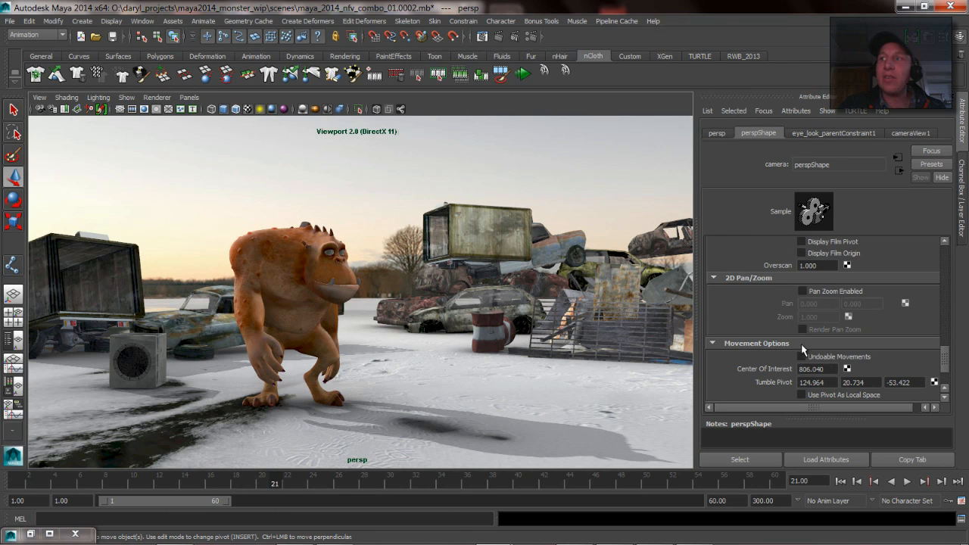
mouse_move(760, 148)
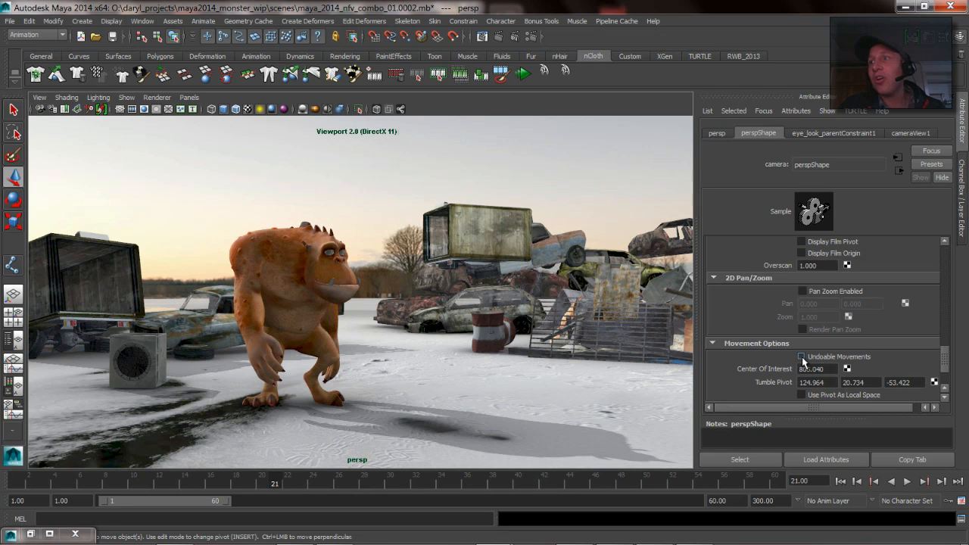
click(802, 356)
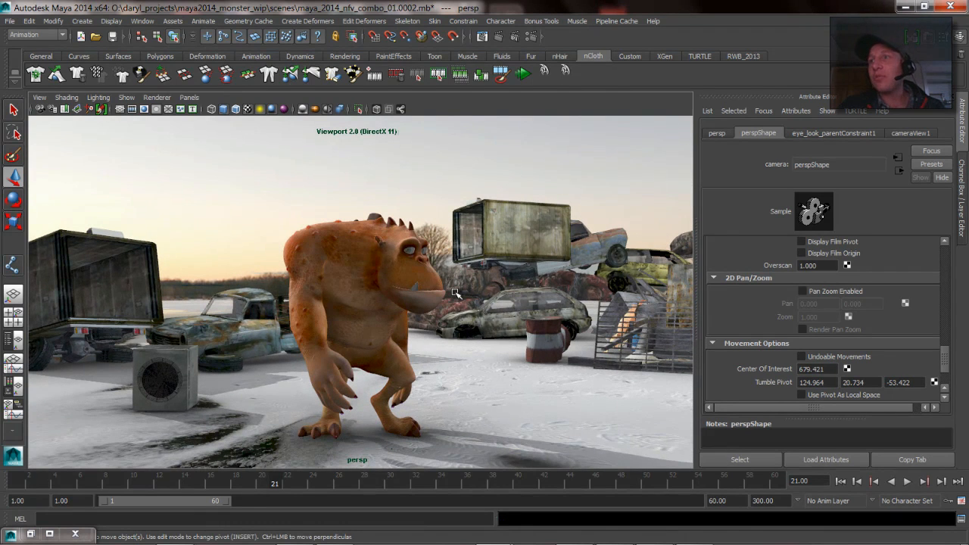
mouse_move(715, 147)
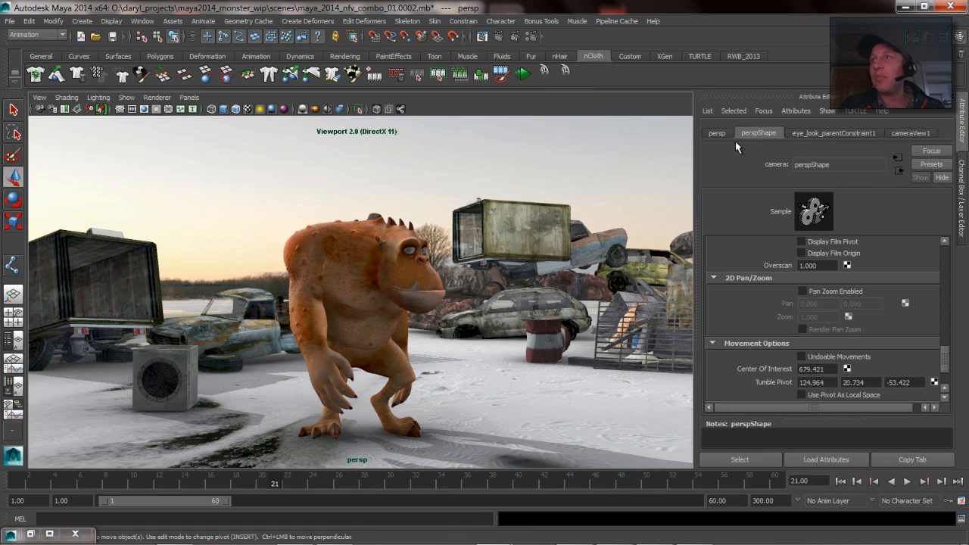
mouse_move(768, 286)
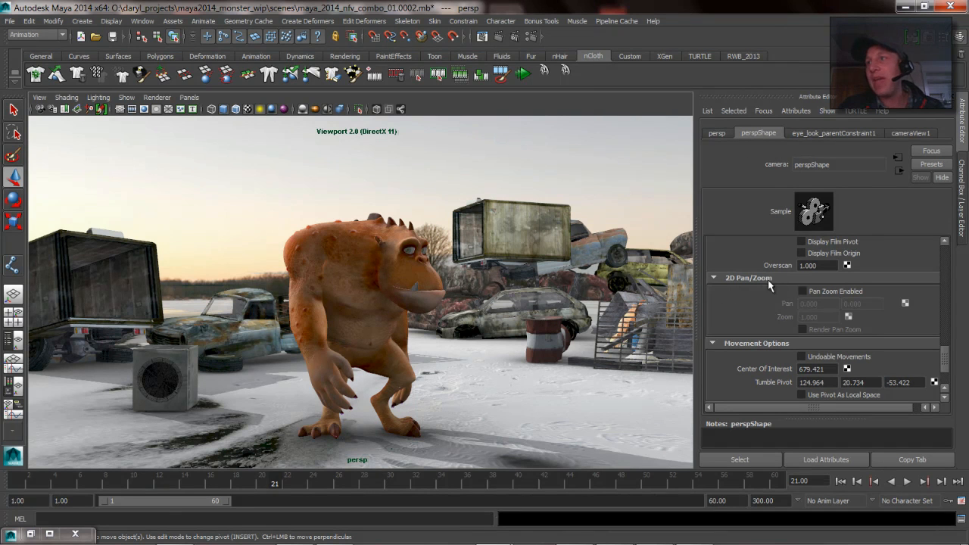
mouse_move(700, 288)
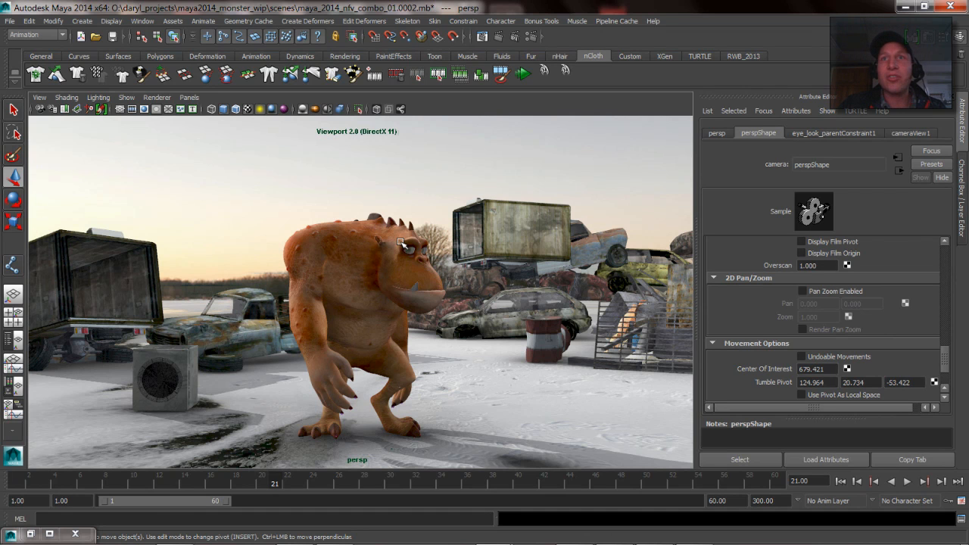
mouse_move(341, 253)
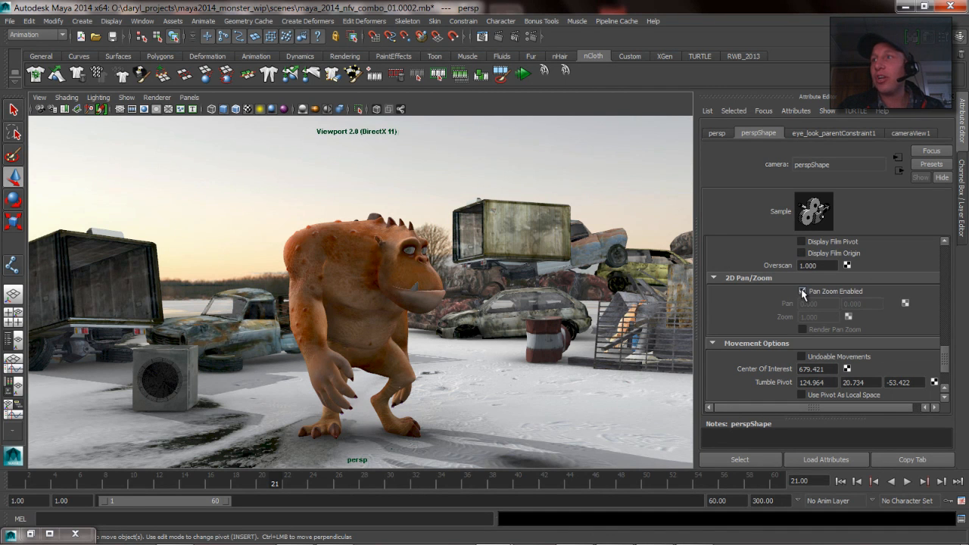
- Check Pan Zoom Enabled under 2D Pan/Zoom on perspShape
click(801, 290)
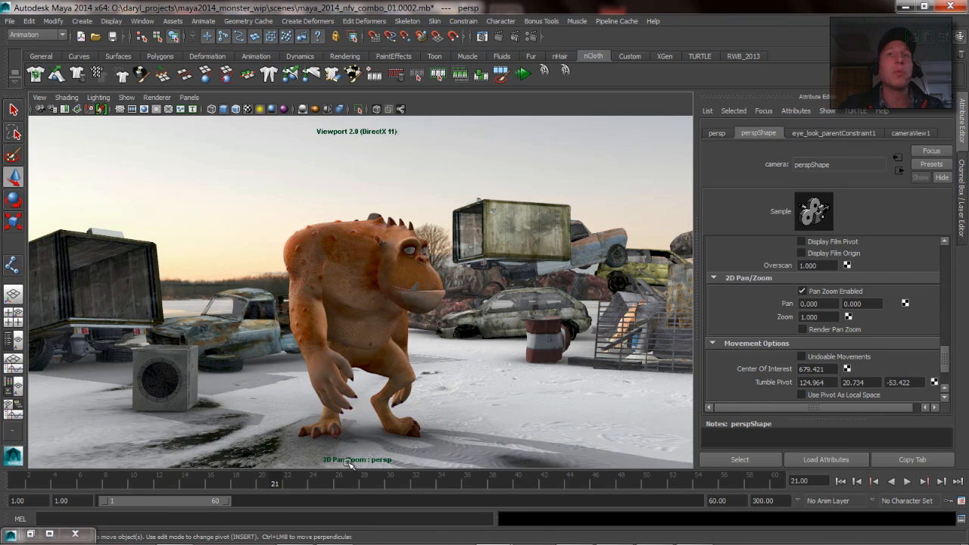
mouse_move(265, 252)
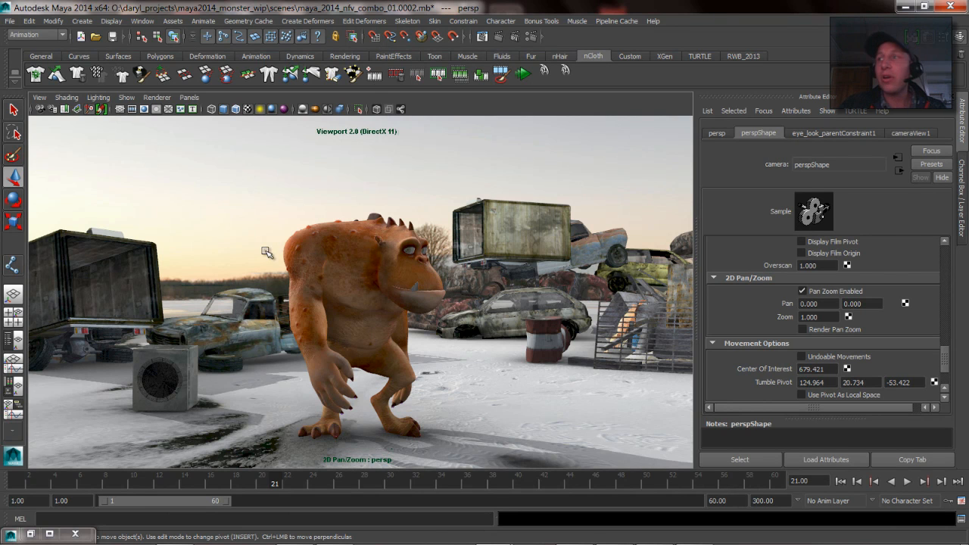
click(801, 291)
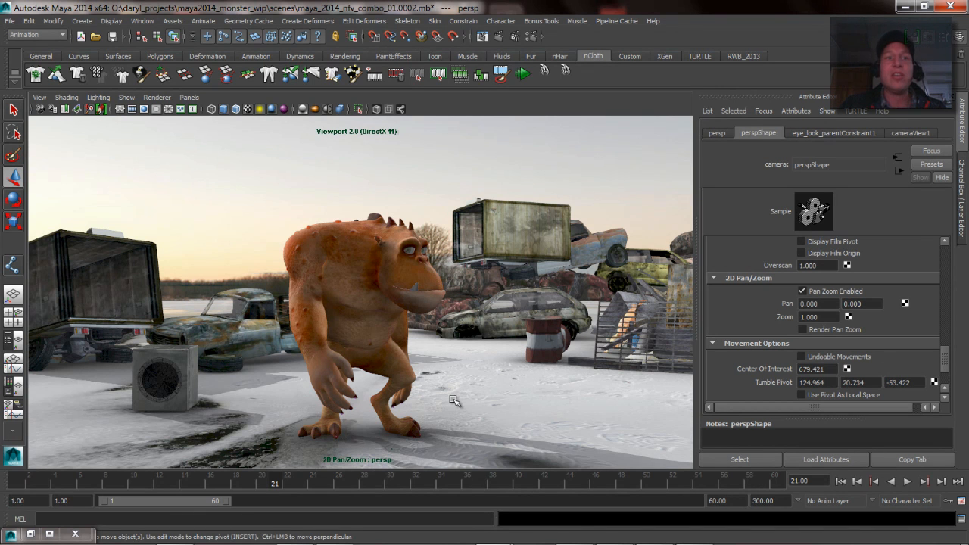
mouse_move(371, 365)
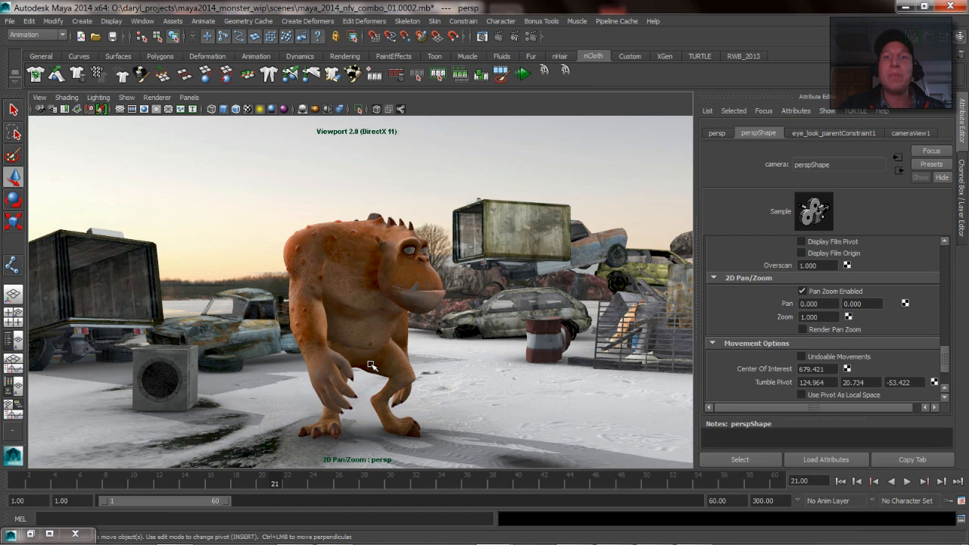
mouse_move(388, 416)
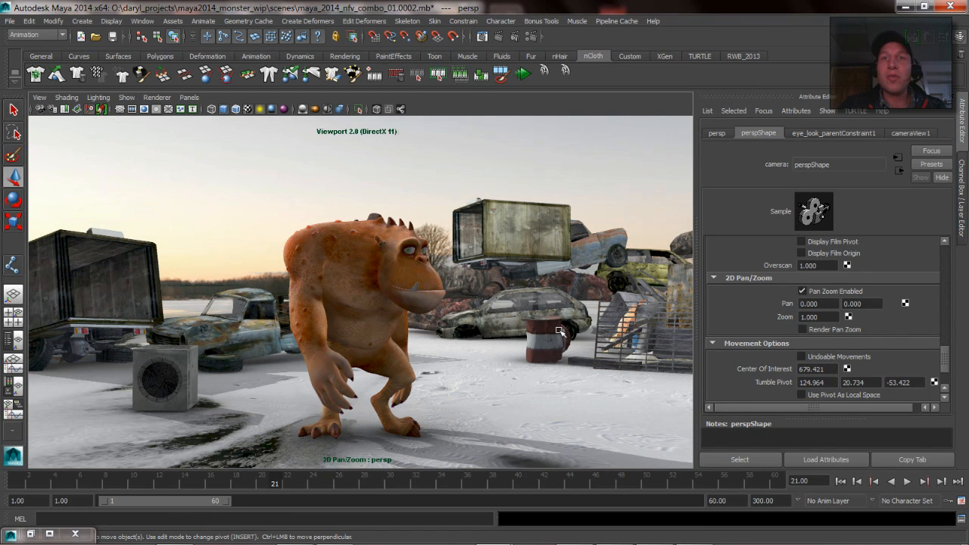
mouse_move(787, 309)
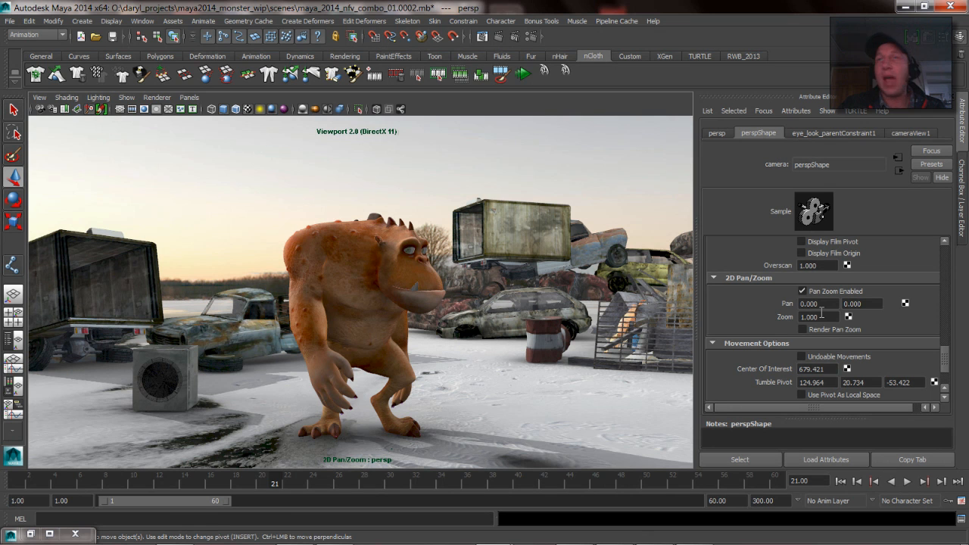
mouse_move(39, 98)
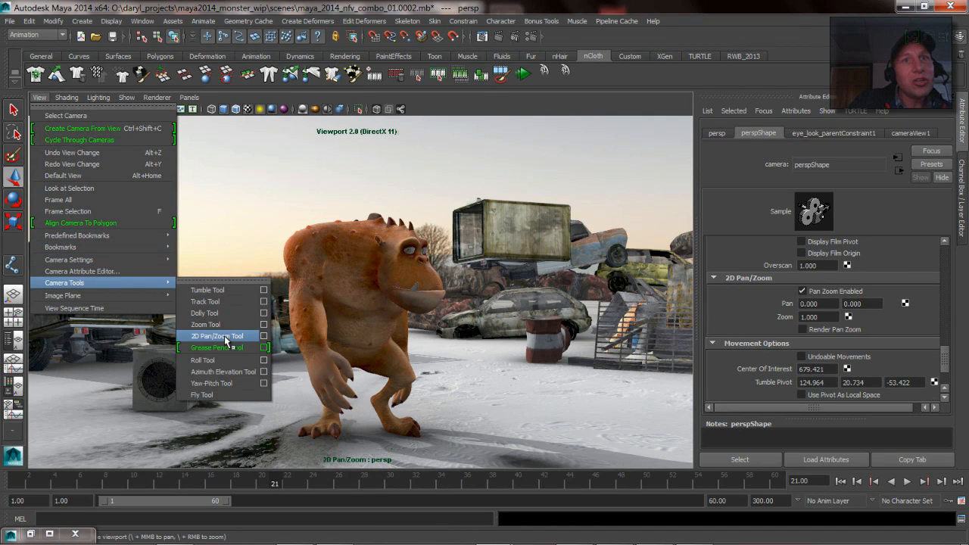
- With the 2D Pan/Zoom tool, zoom in on the monster's jaw and pan up to its face
click(217, 335)
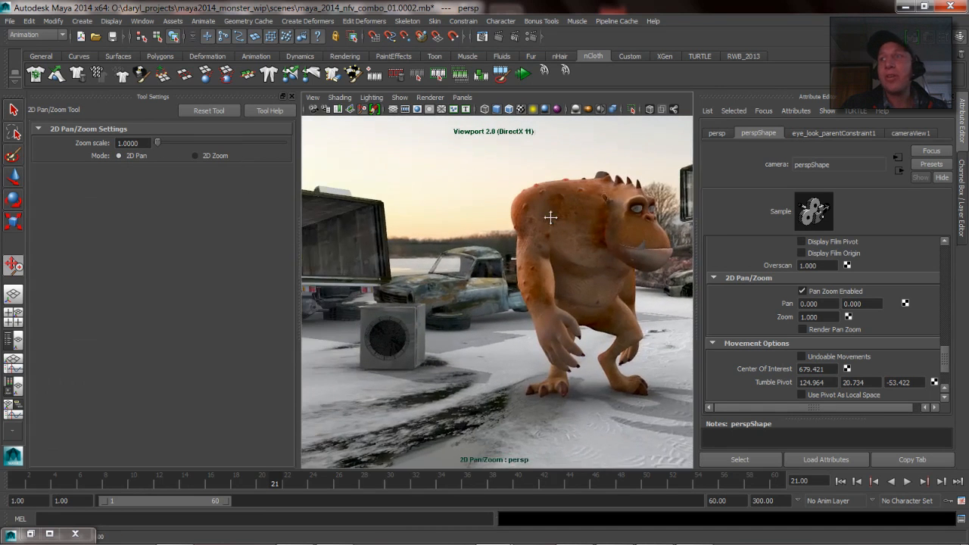
drag(550, 218, 363, 284)
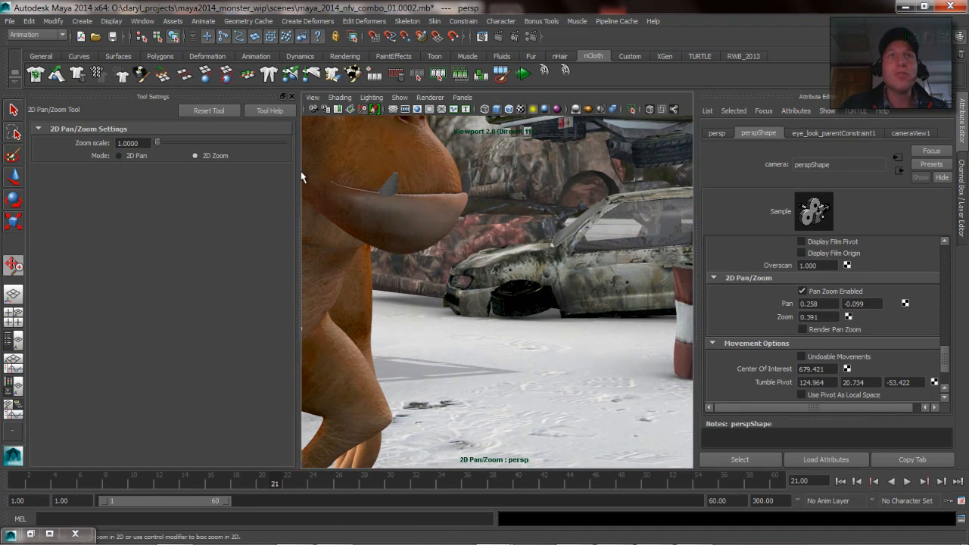
drag(301, 178, 429, 285)
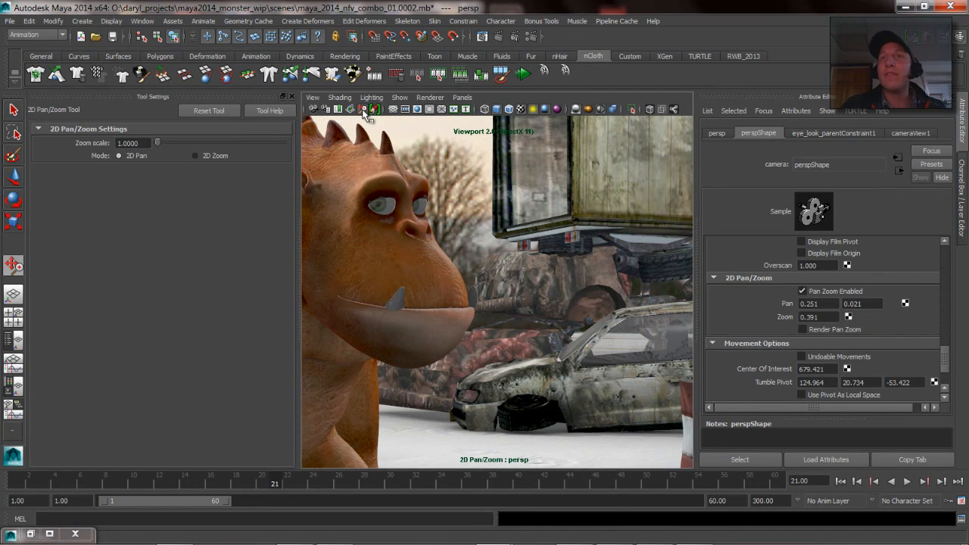
- Dismiss the 2D Pan/Zoom tool settings so the persp viewport widens again
click(364, 109)
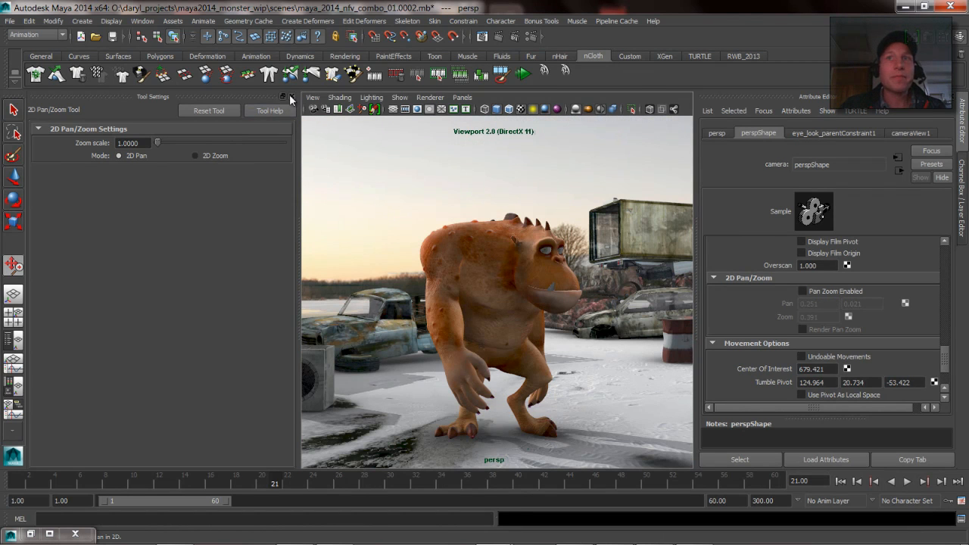
click(290, 98)
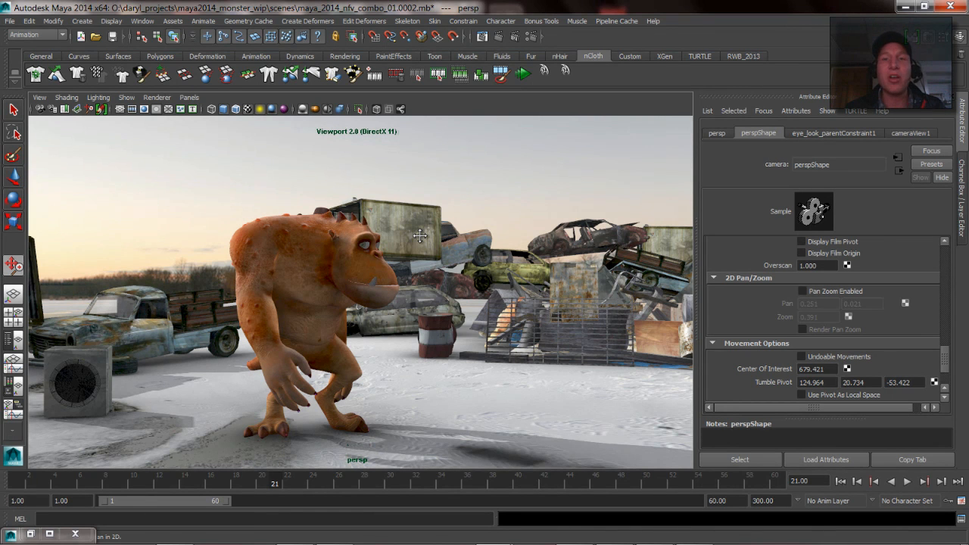
mouse_move(387, 233)
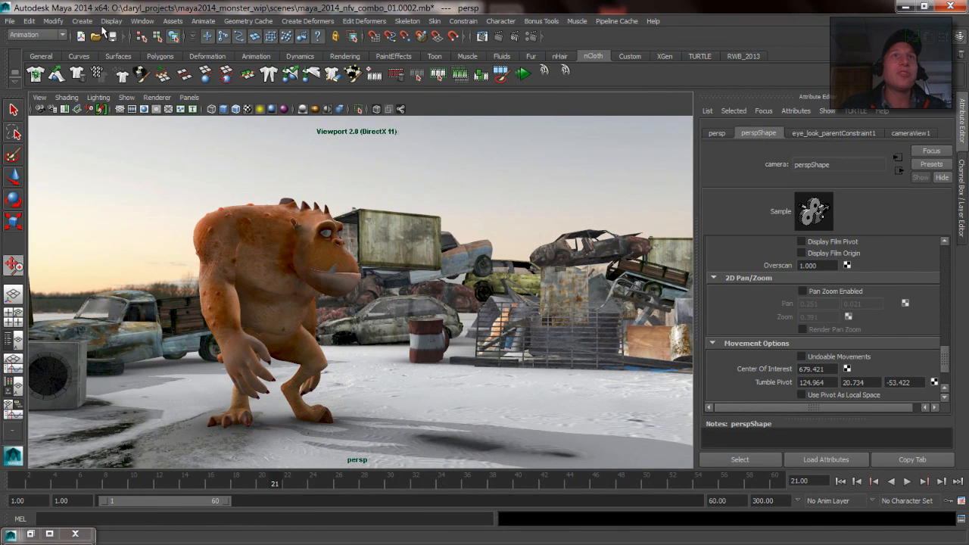
- Browse the Create > Cameras options, ending on Camera, Aim and Up
click(81, 20)
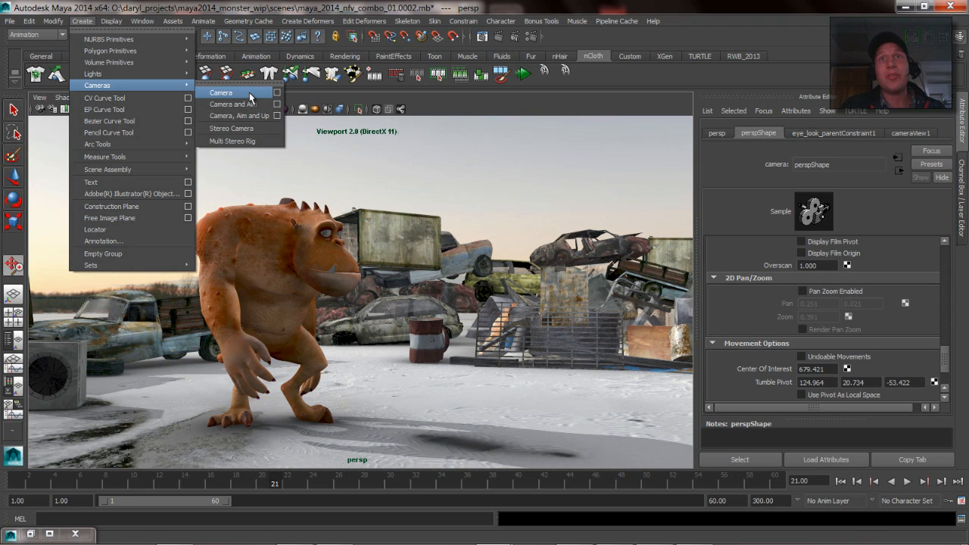
mouse_move(236, 104)
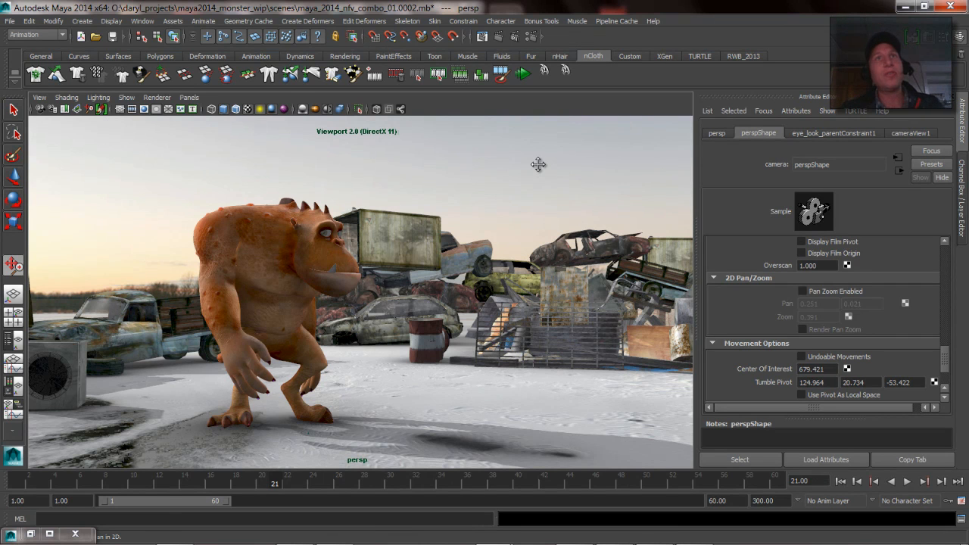
click(81, 20)
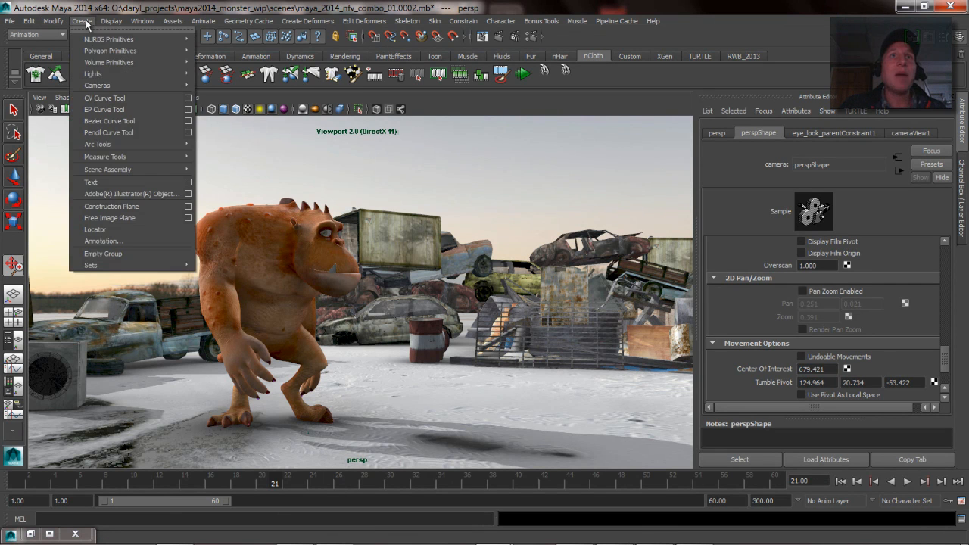
mouse_move(96, 85)
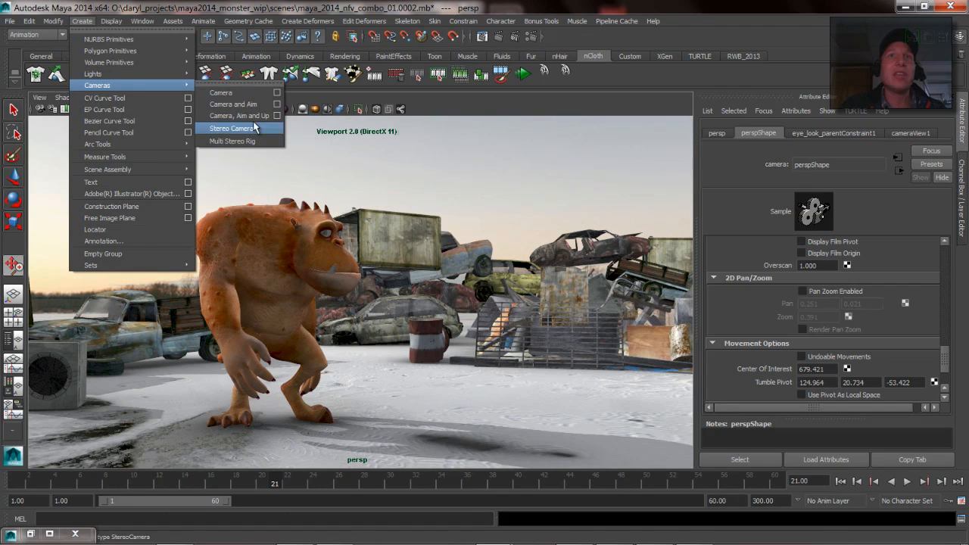
mouse_move(238, 115)
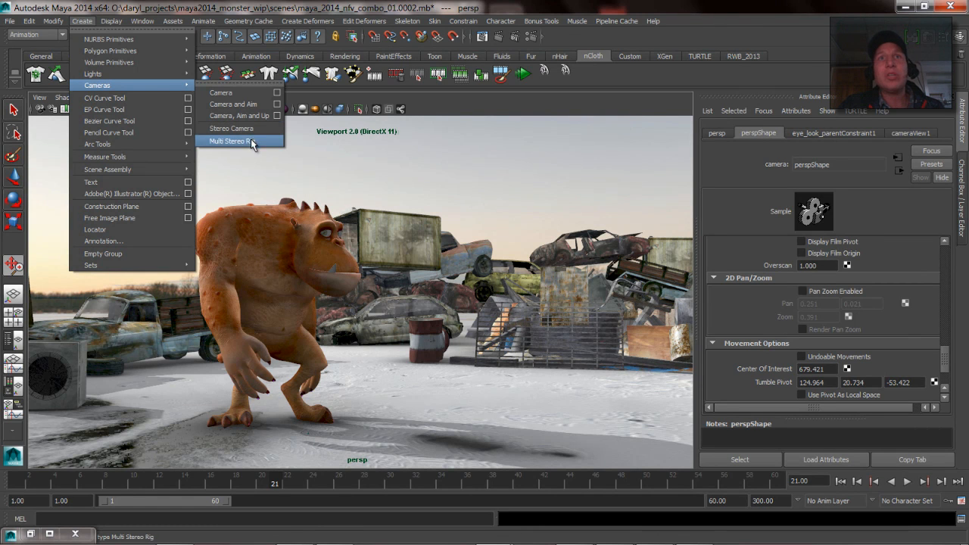
mouse_move(231, 128)
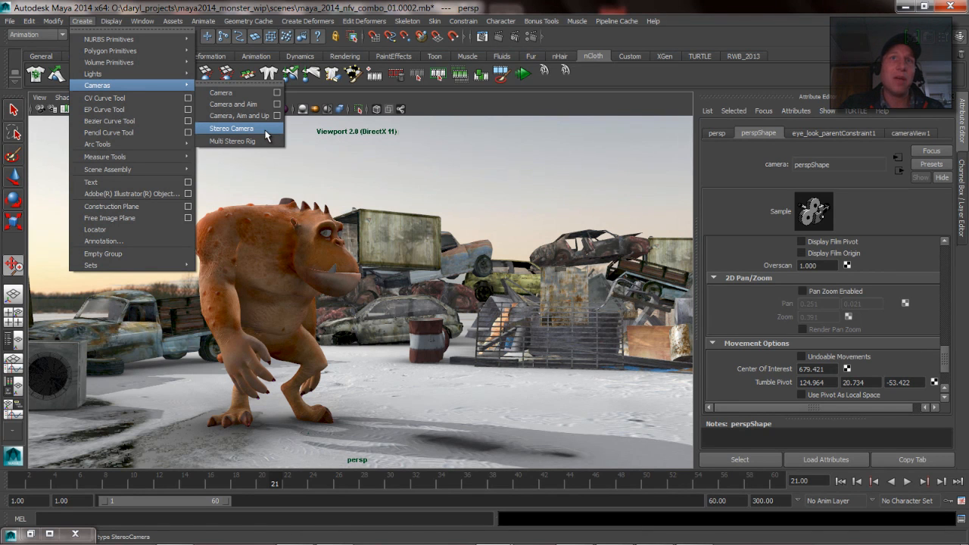
mouse_move(232, 141)
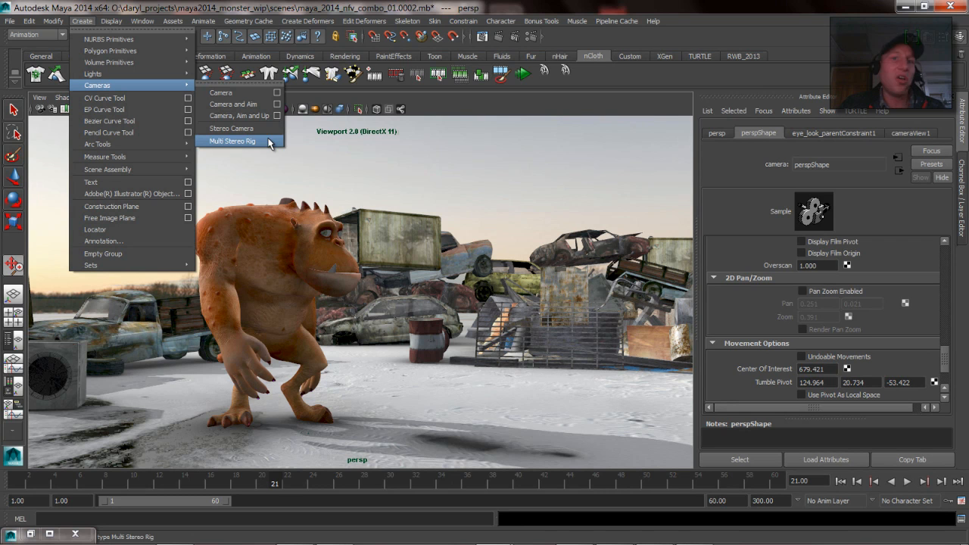
mouse_move(232, 128)
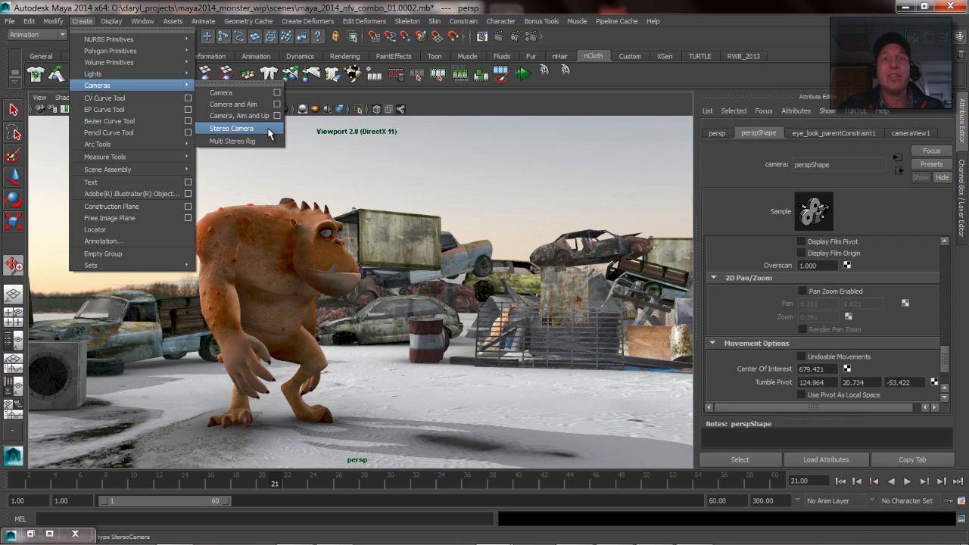
mouse_move(232, 140)
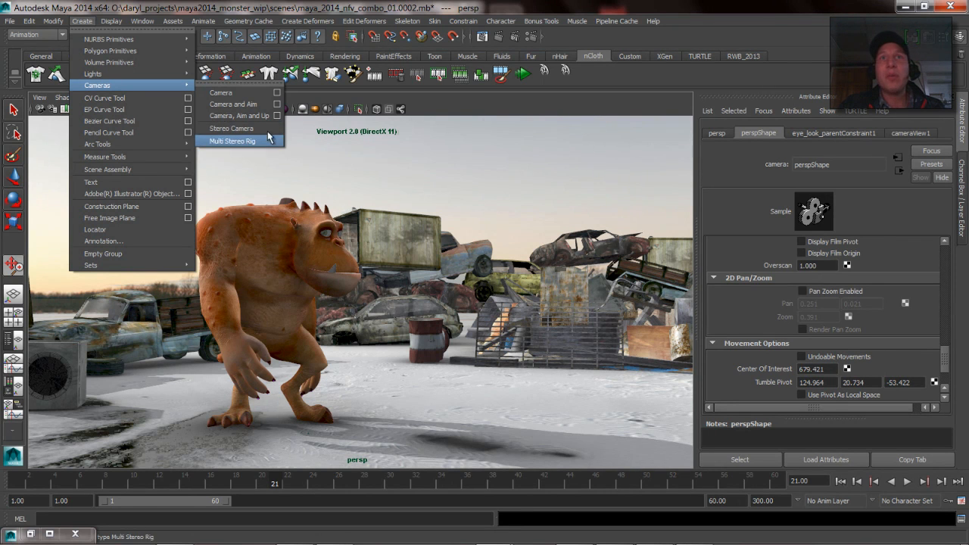
mouse_move(238, 115)
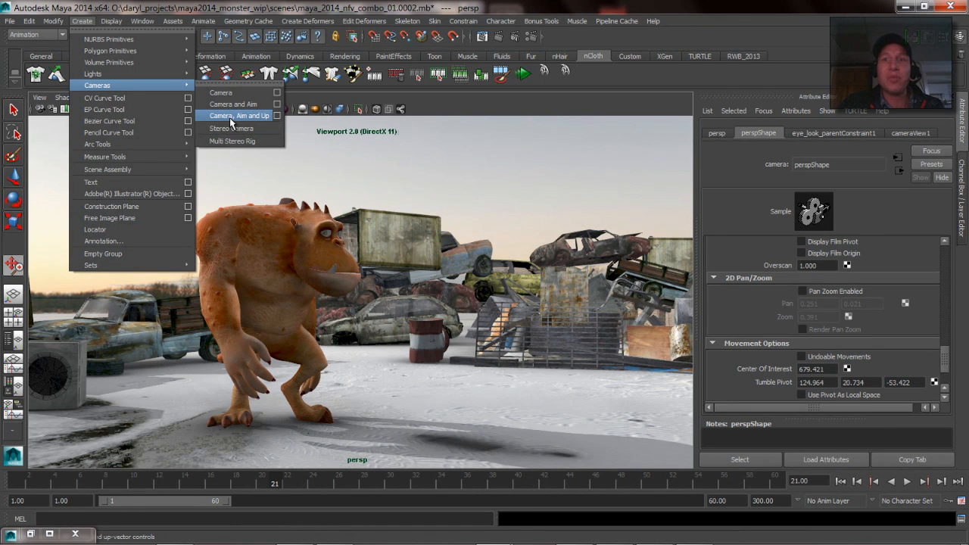
- Create a Camera, Aim and Up and expand camera1_group in the Outliner
click(239, 115)
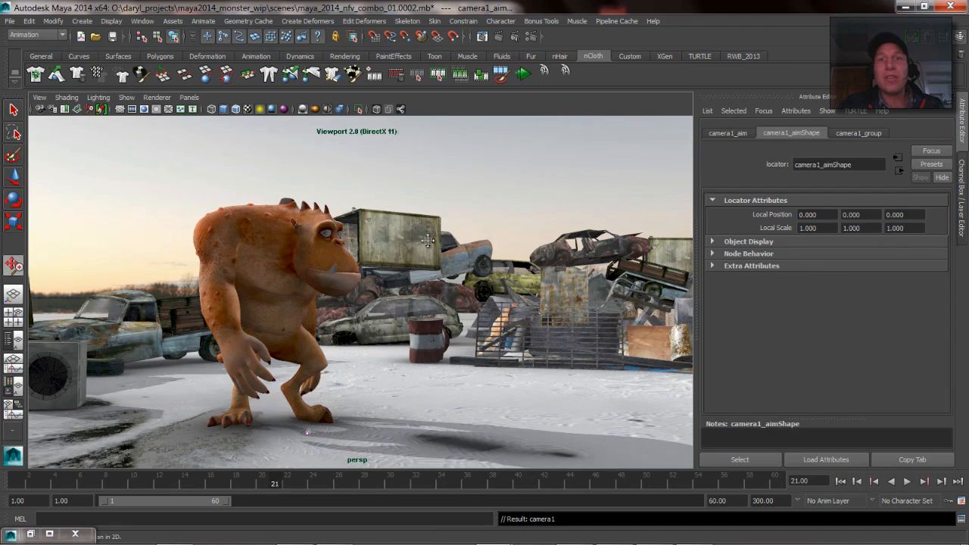
drag(428, 242, 454, 280)
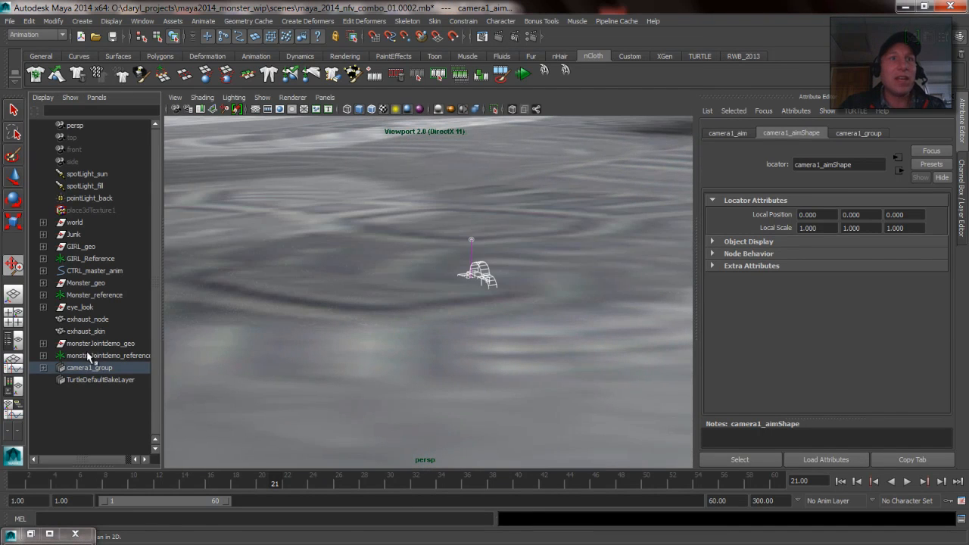
click(44, 367)
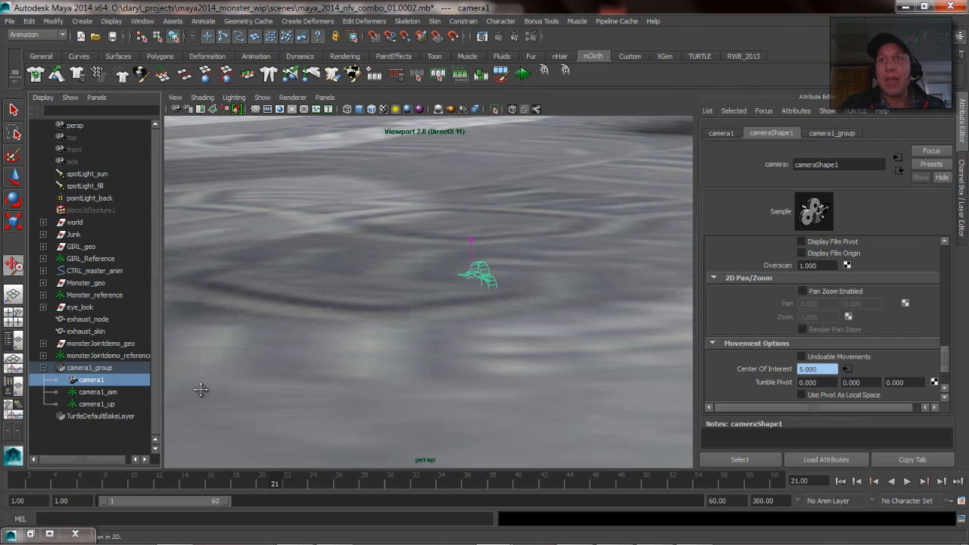
- Select camera1_aim, then camera1 together with camera1_up
click(96, 403)
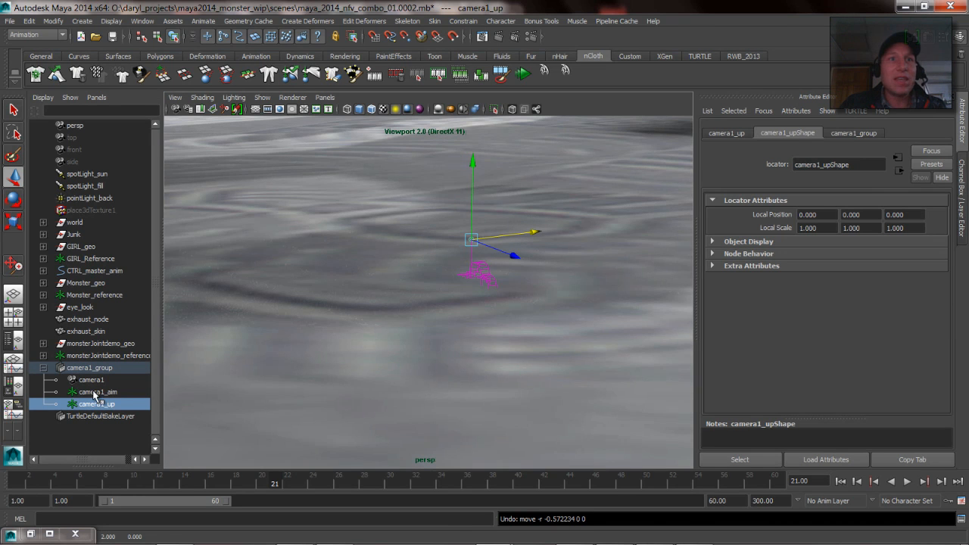
click(98, 392)
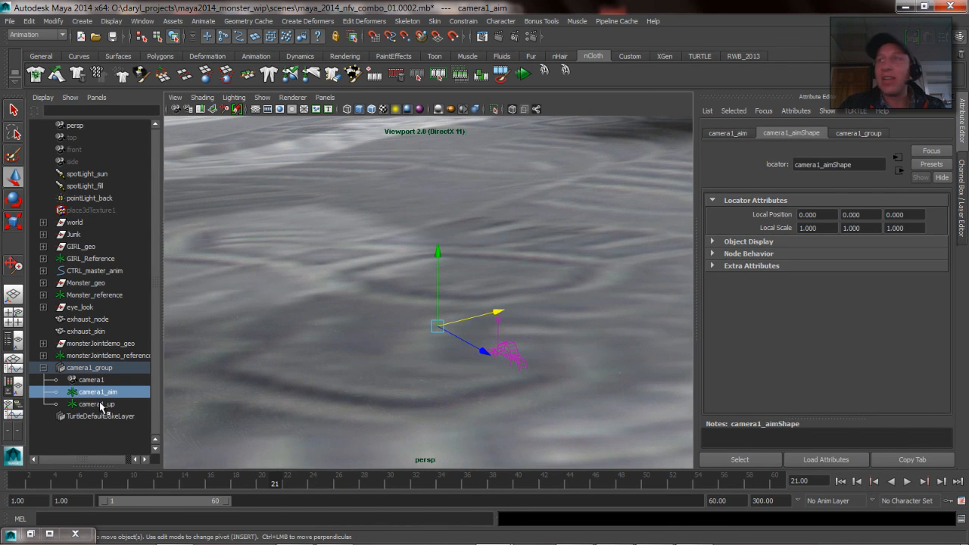
click(96, 404)
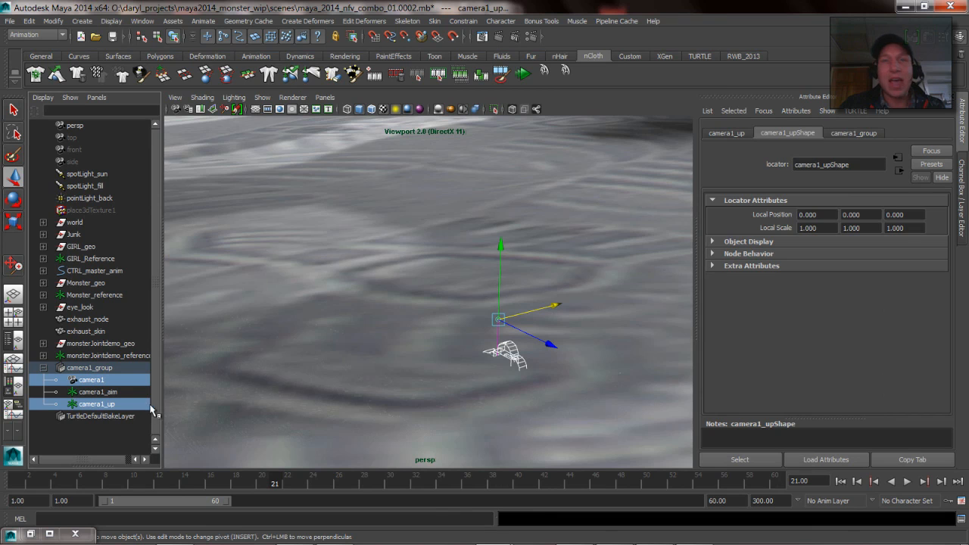
mouse_move(392, 372)
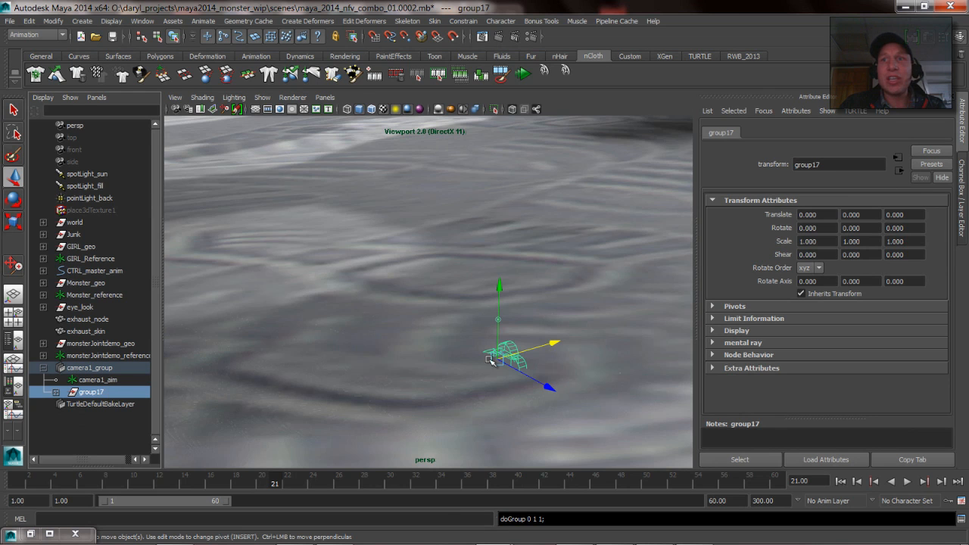
- Select group17 holding camera1 and camera1_up and move it away from the monster, leaving the aim
click(96, 379)
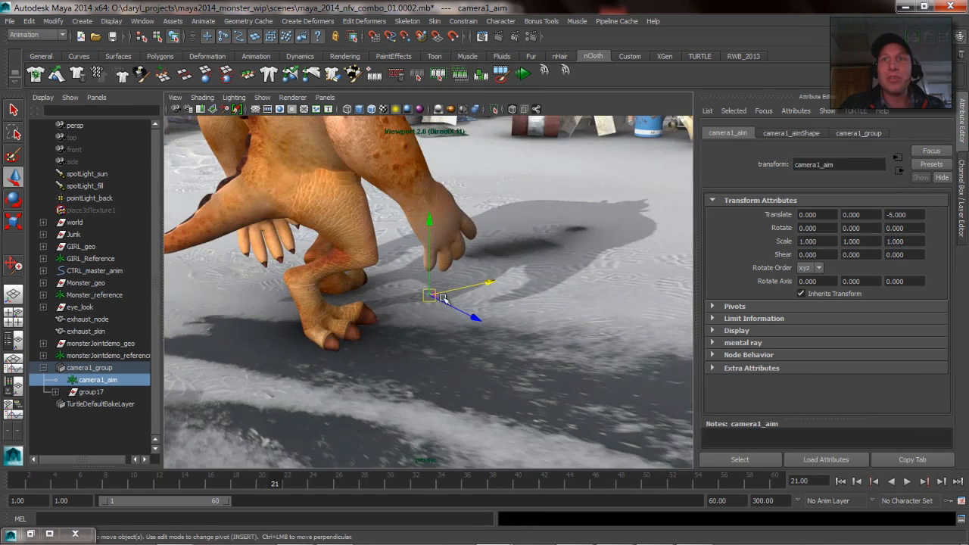
click(91, 391)
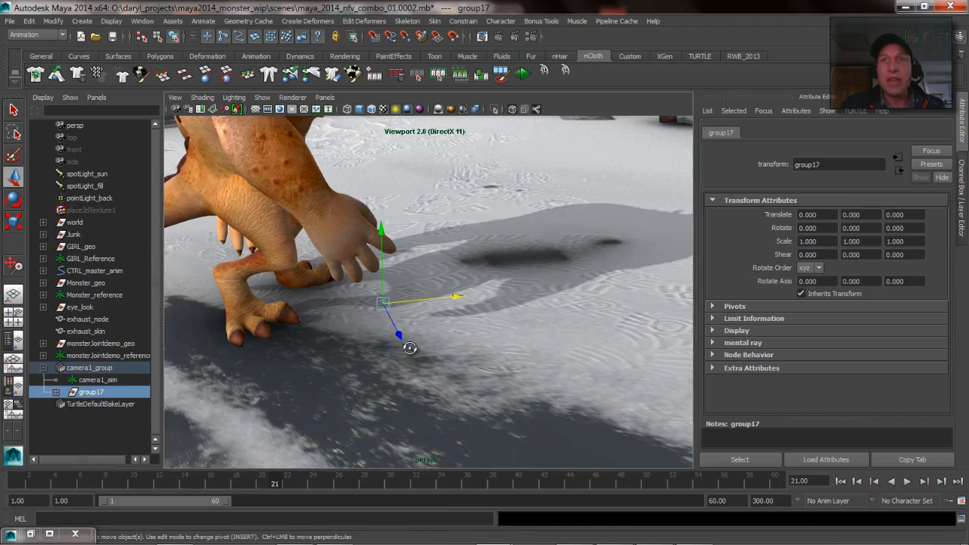
drag(409, 303, 568, 352)
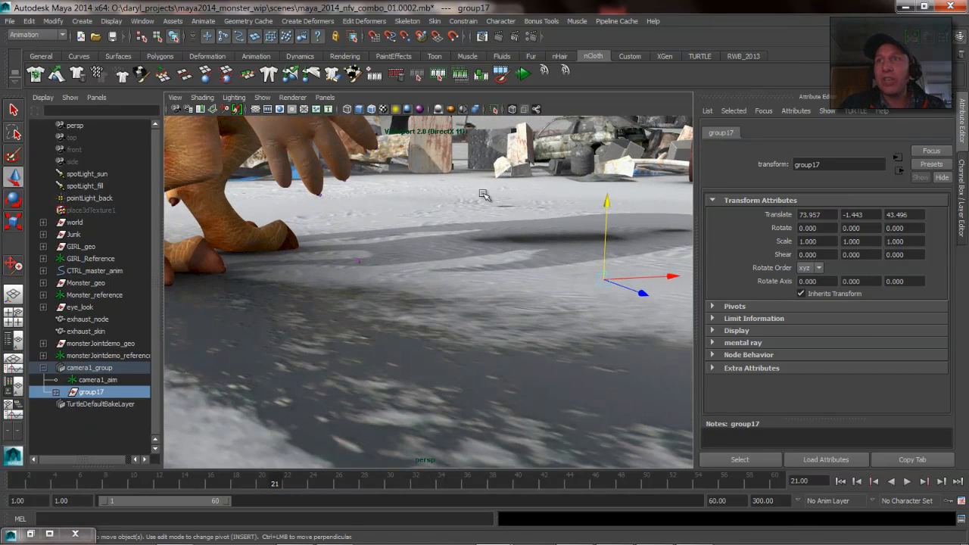
click(97, 379)
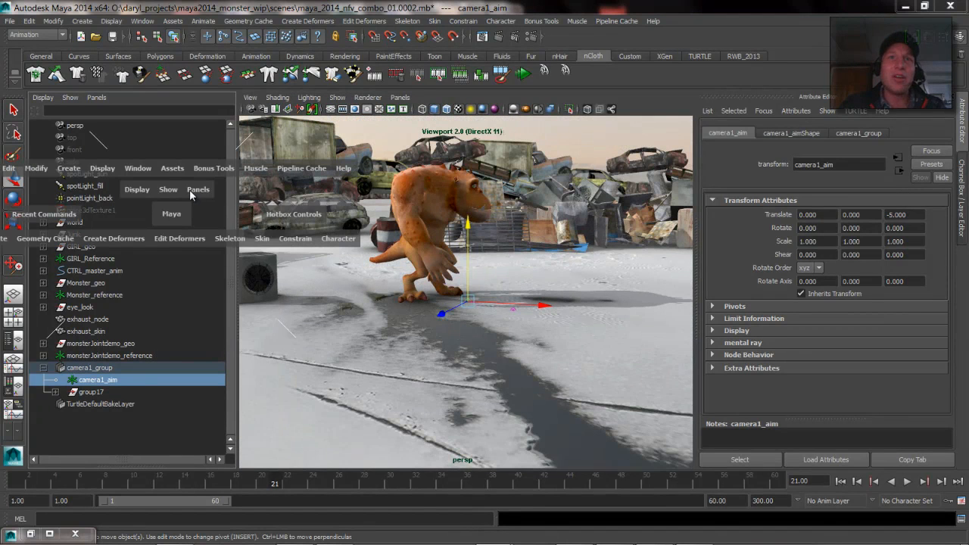
- Look through the new camera1 in the viewport
click(198, 190)
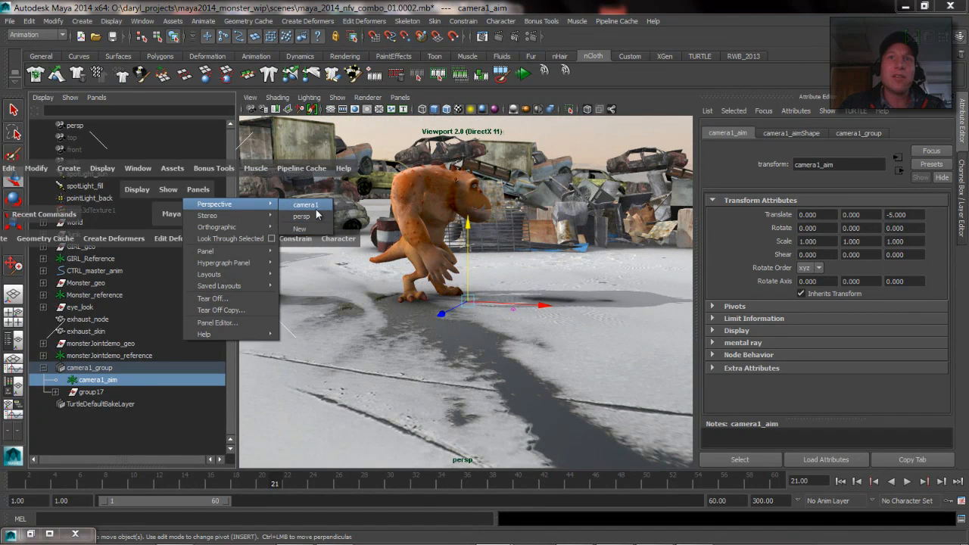
click(305, 204)
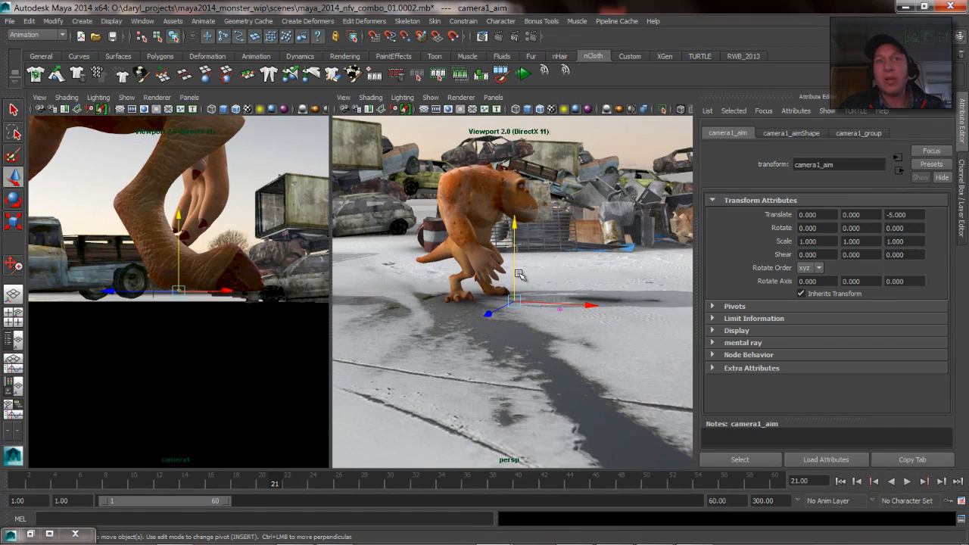
mouse_move(560, 279)
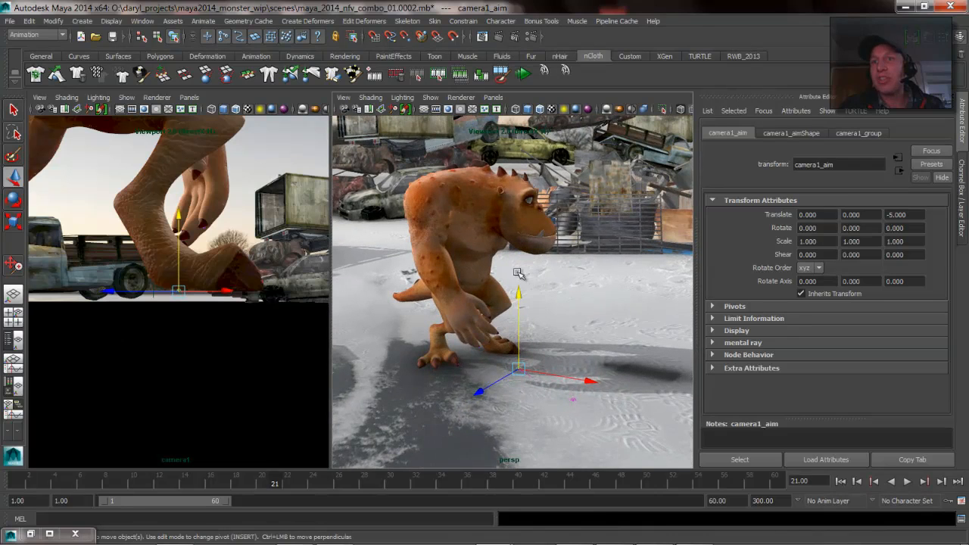
- Bring up the Outliner from the hotbox Window menu and select camera1_aim
click(604, 134)
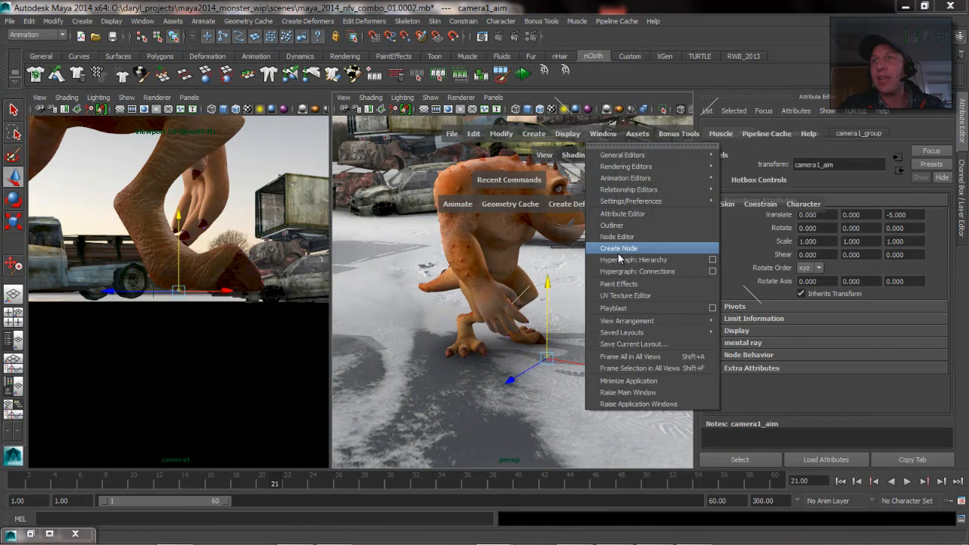
click(611, 224)
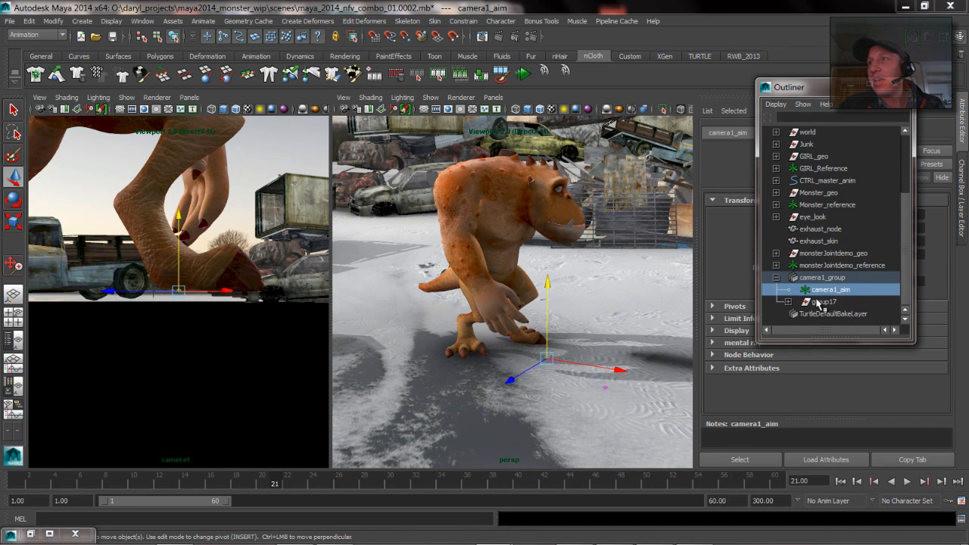
click(822, 301)
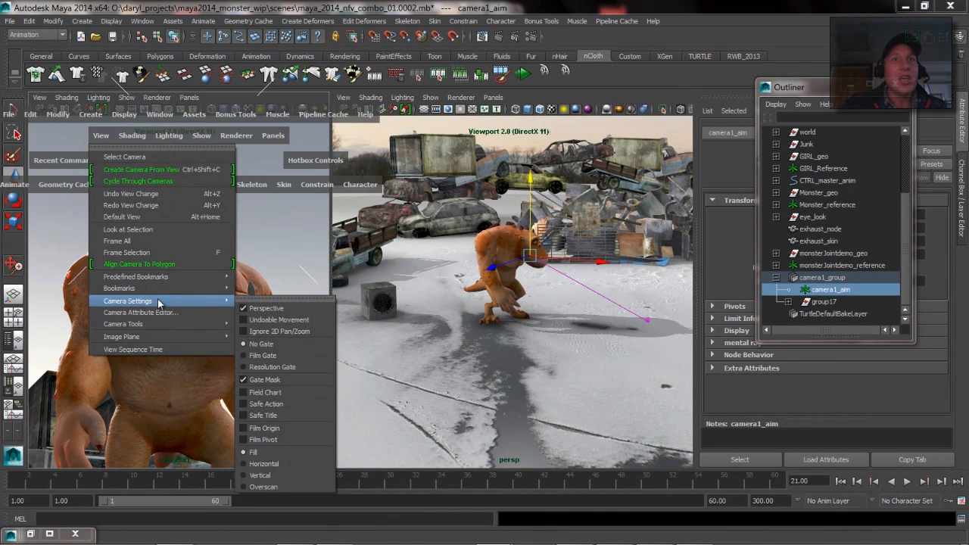
mouse_move(315, 408)
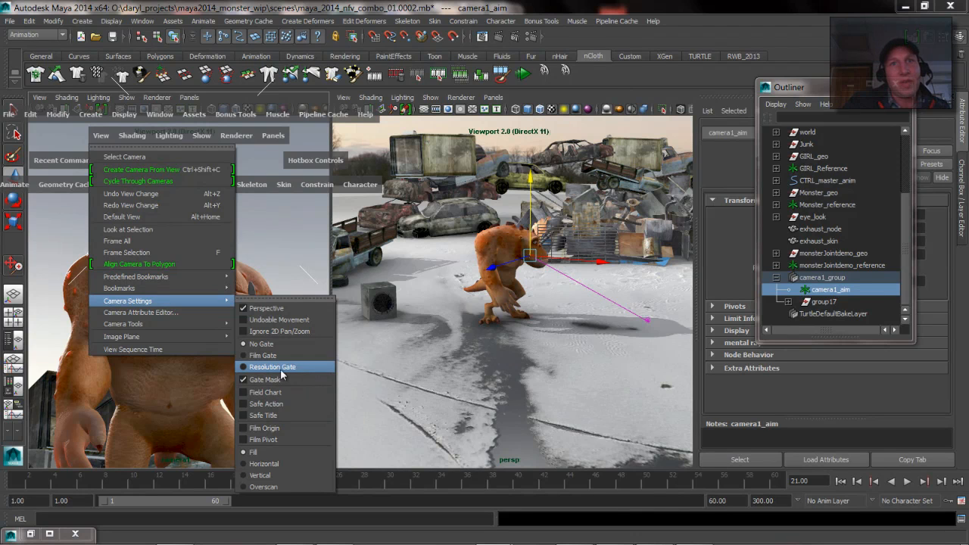
- Turn on the Resolution Gate in the camera1 view via View > Camera Settings
click(272, 367)
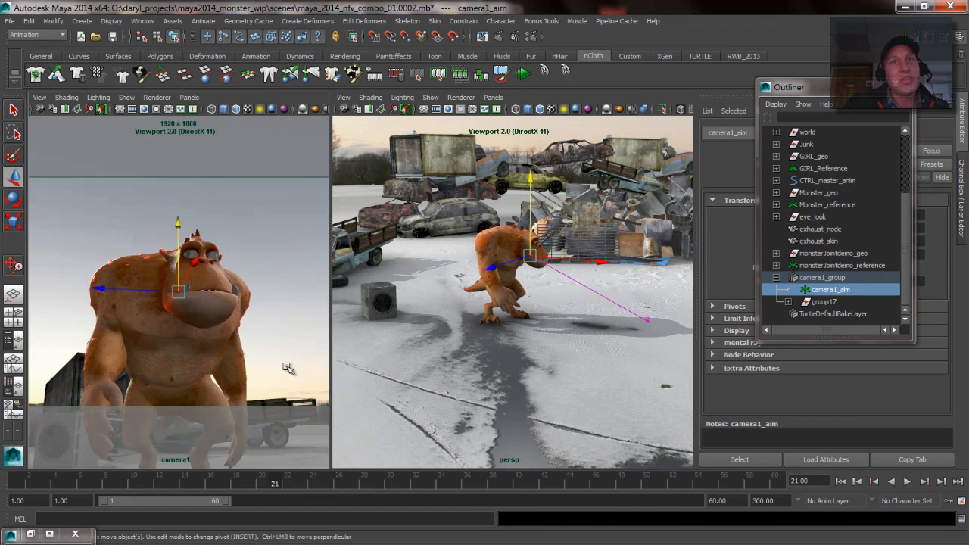
mouse_move(180, 237)
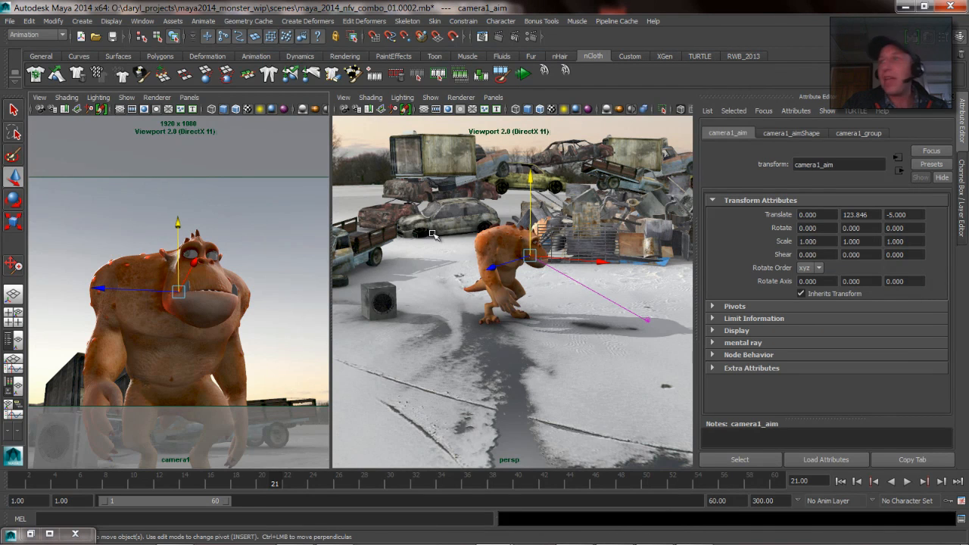
- Switch to the cameraShape1 tab and scroll to Display Options
click(790, 132)
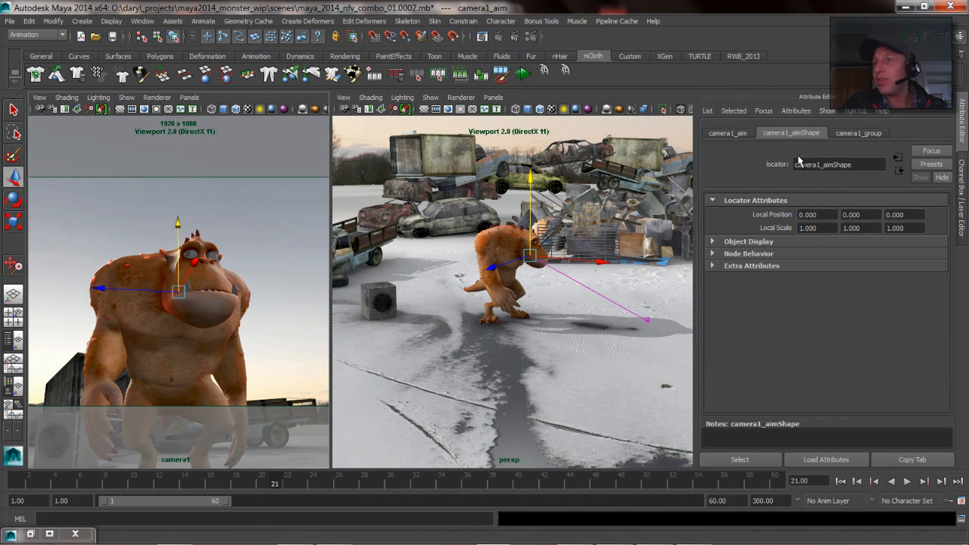
click(728, 133)
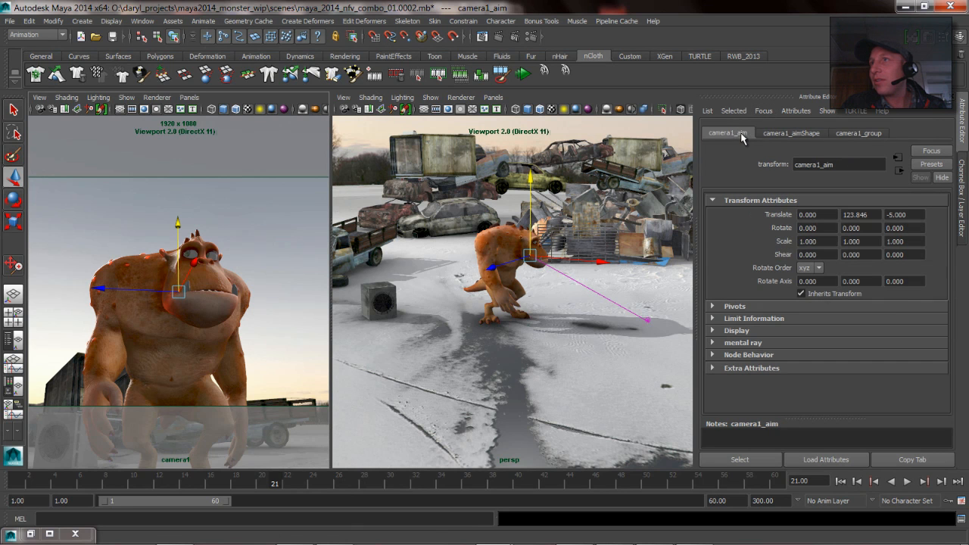
mouse_move(779, 143)
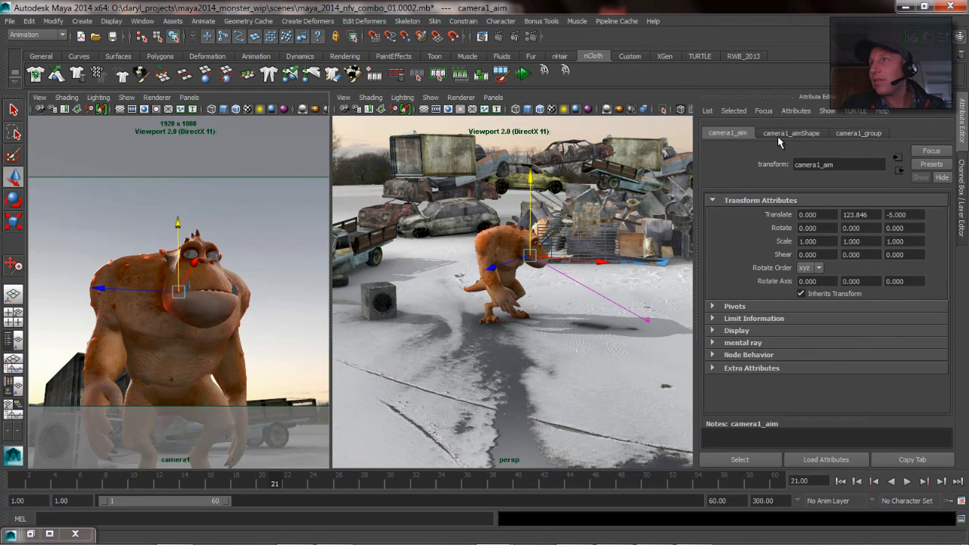
mouse_move(490, 327)
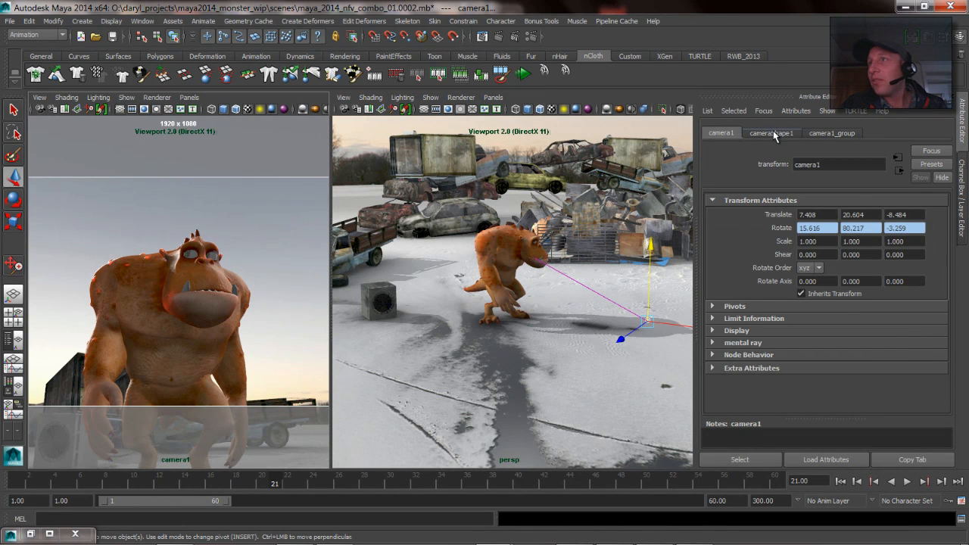
click(770, 133)
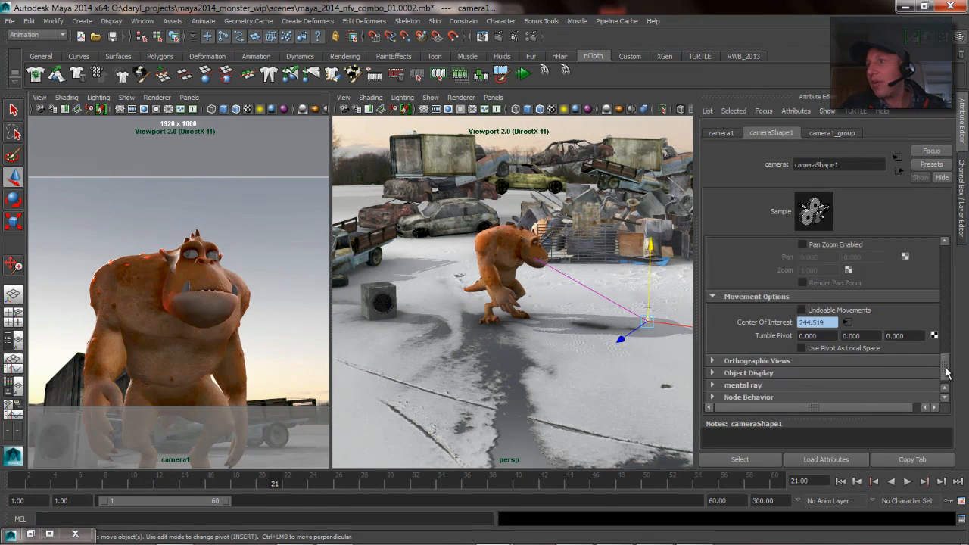
scroll(down, 3)
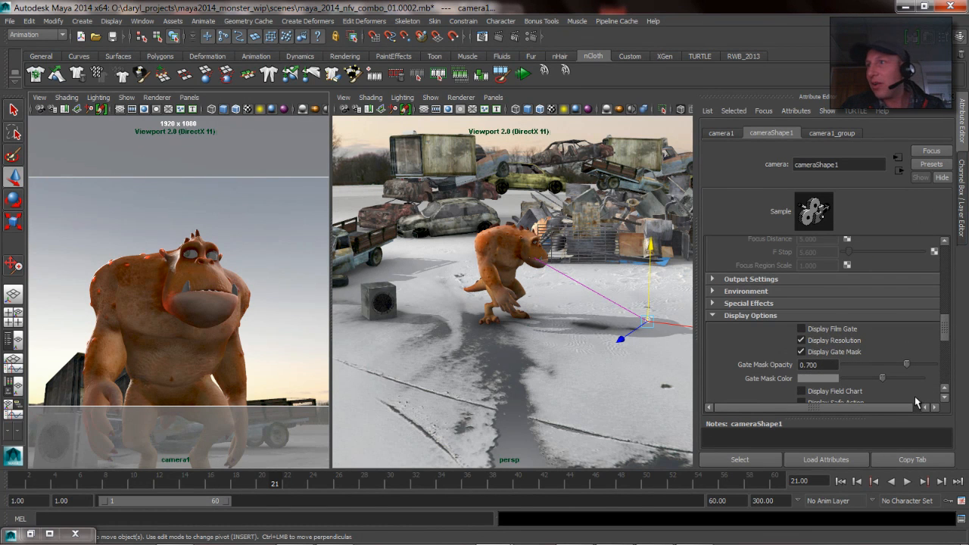
- Toggle the gate mask and settle its opacity at 0.427
click(800, 351)
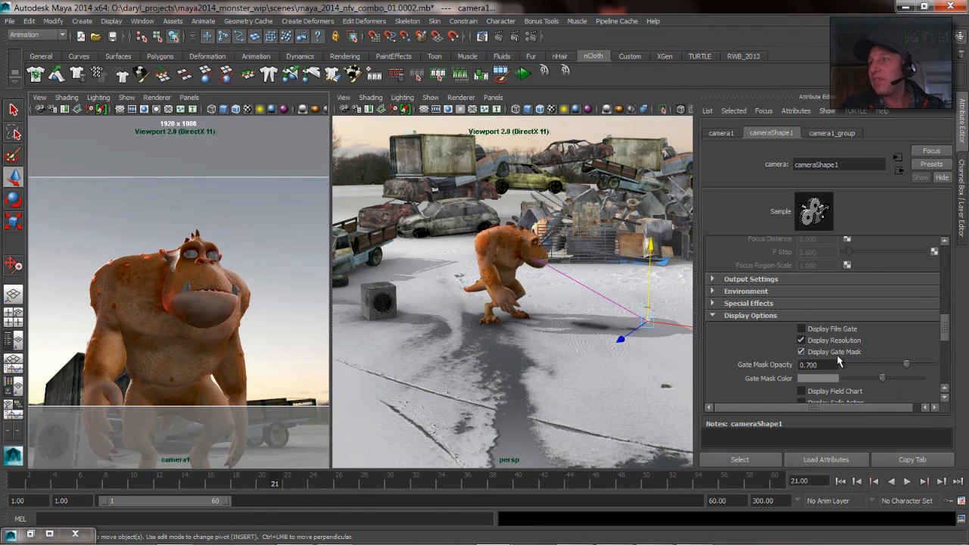
click(800, 351)
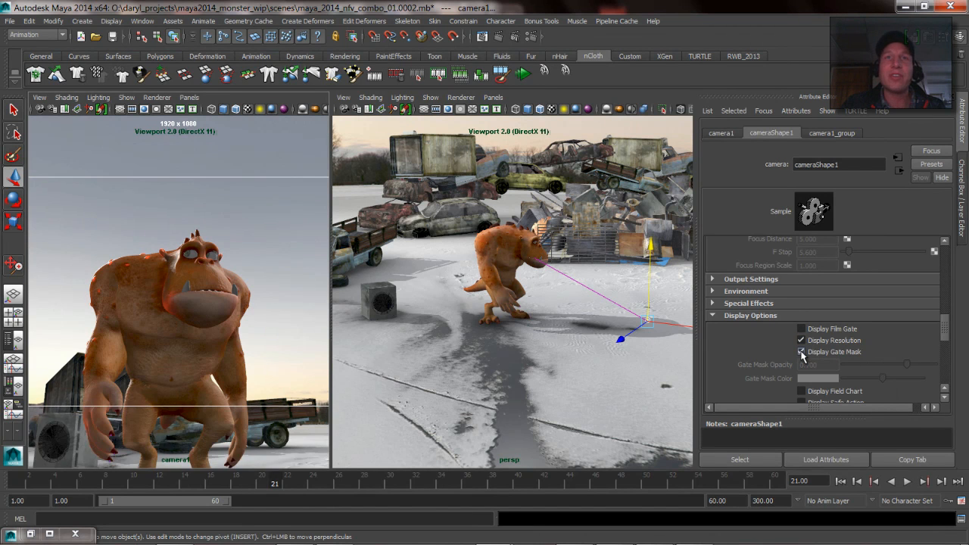
click(800, 351)
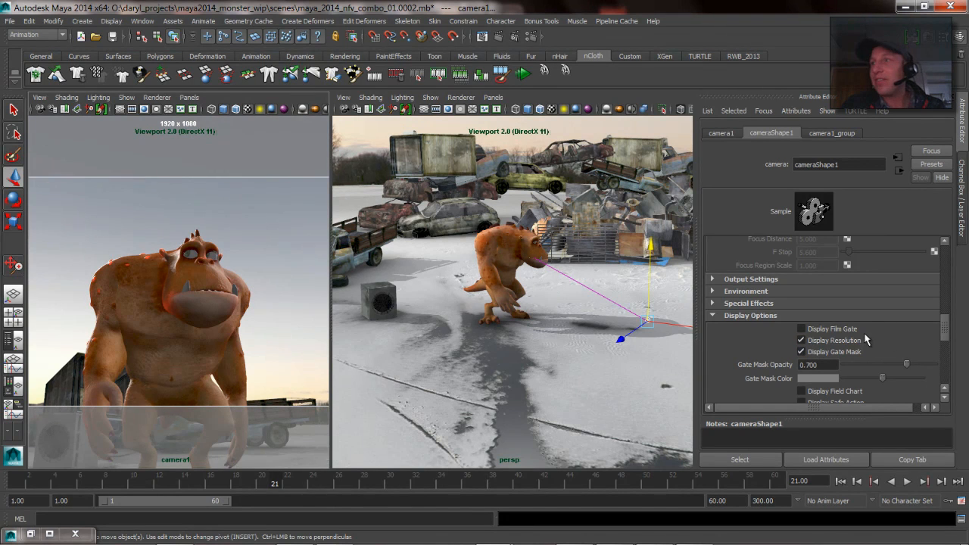
click(801, 351)
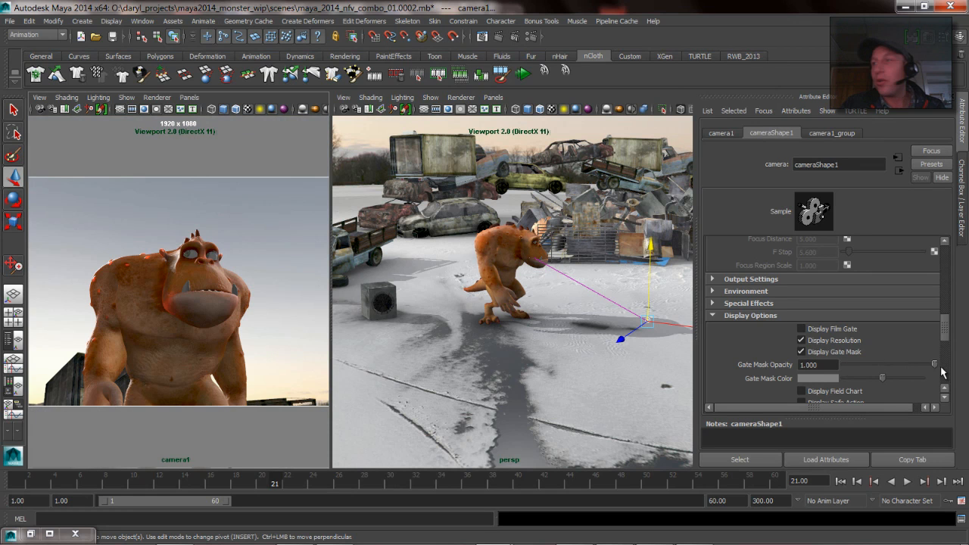
click(801, 352)
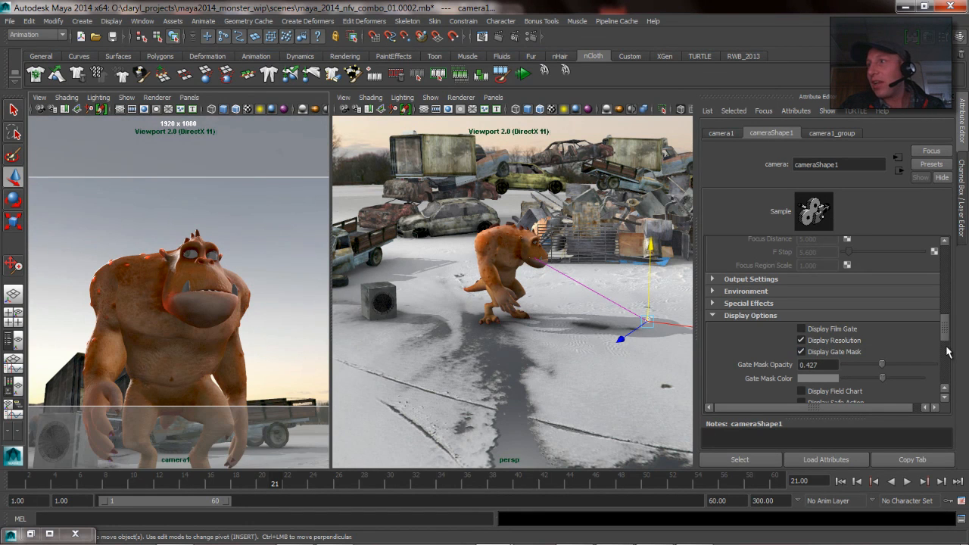
- Enter Overscan values 2.000 then 1.3 for the resolution gate
scroll(down, 3)
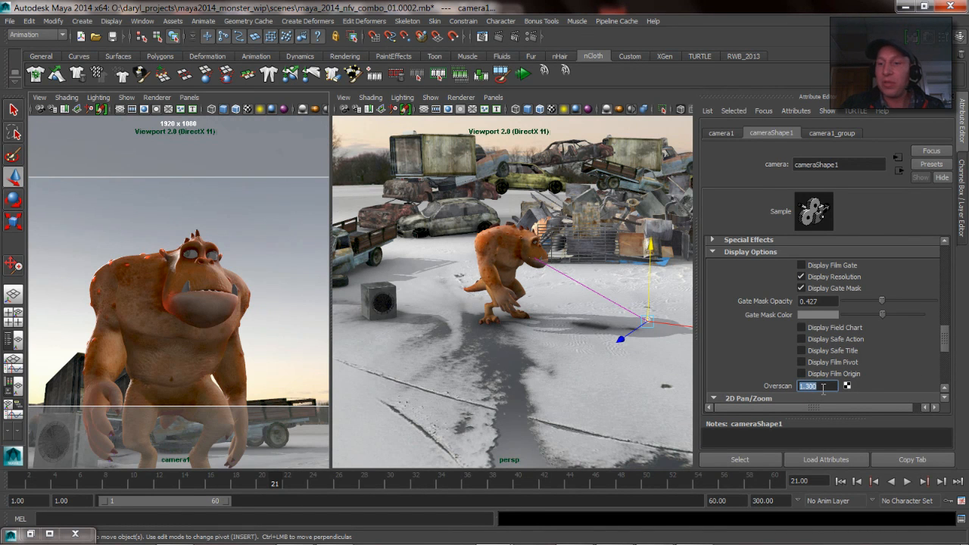
text(2.000)
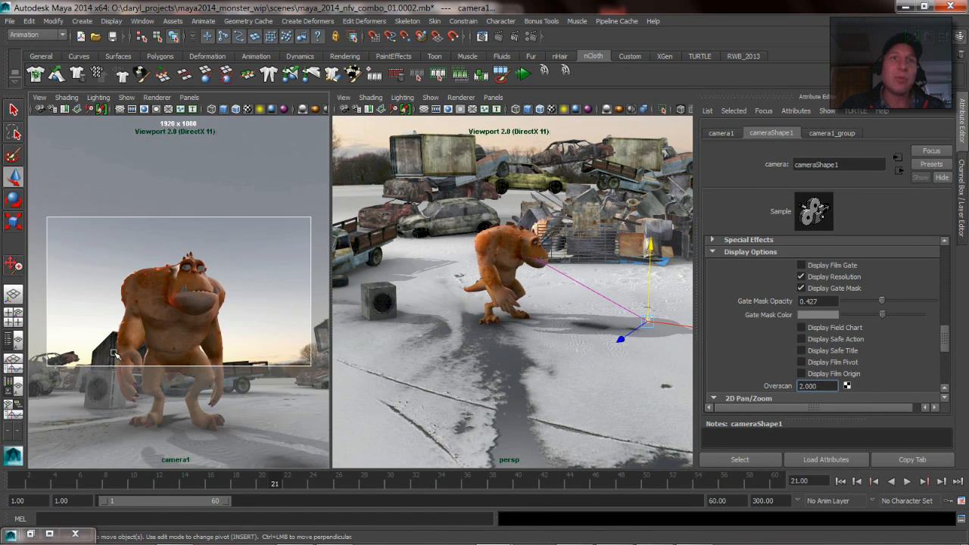
mouse_move(34, 295)
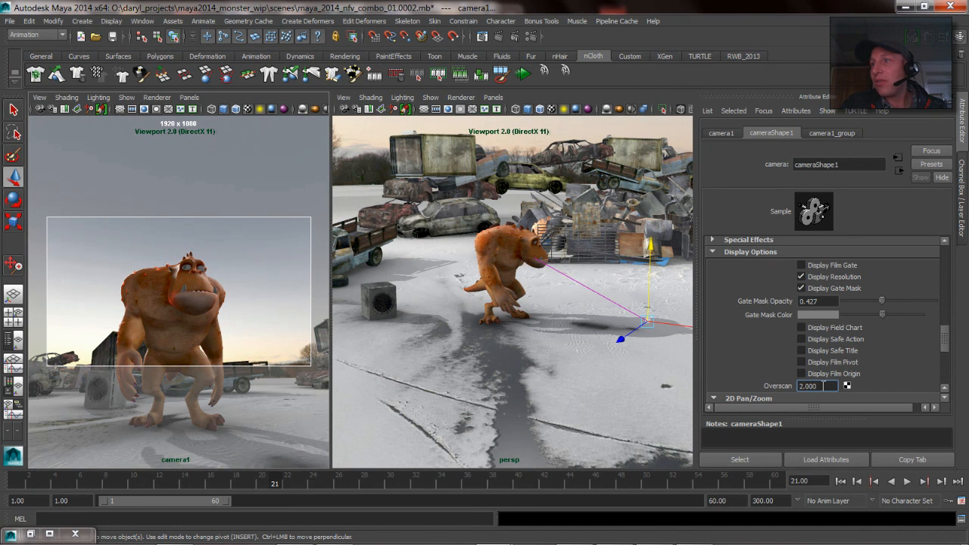
text(1.3)
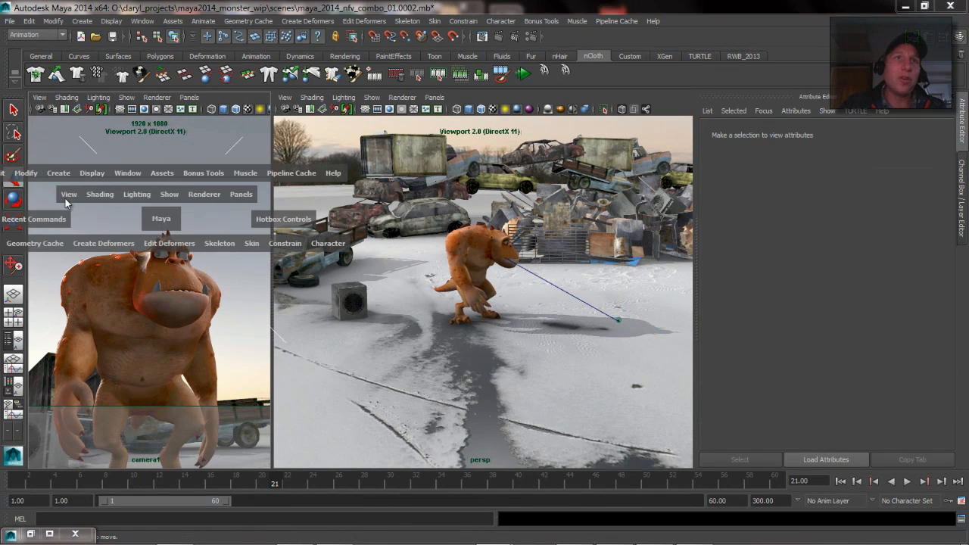
- Bring up the camera1 view's Camera Settings list showing resolution gate and gate mask enabled
click(69, 194)
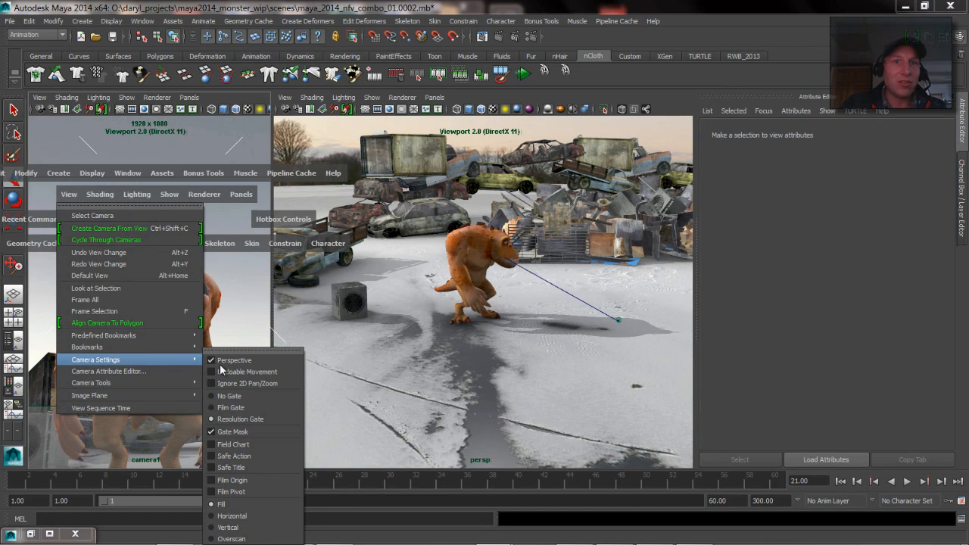
mouse_move(233, 515)
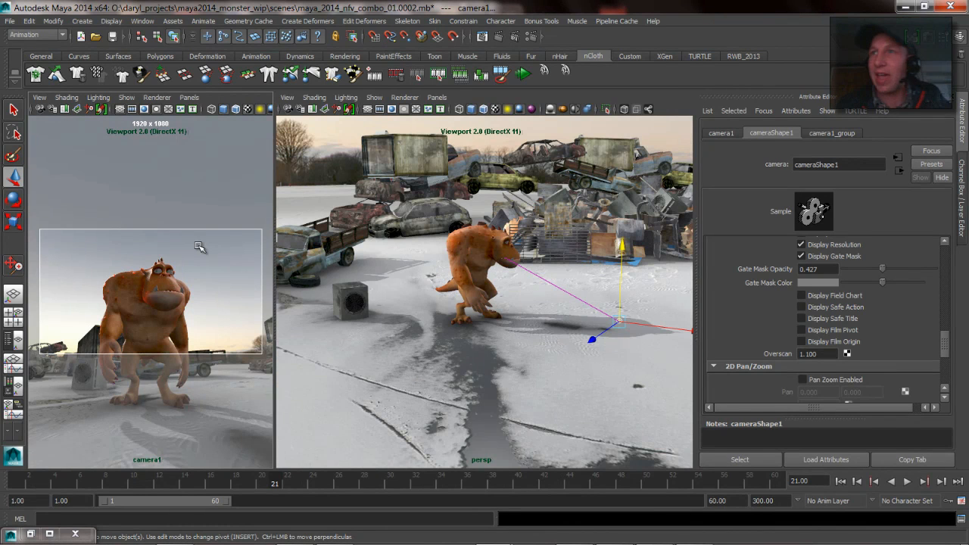
mouse_move(507, 274)
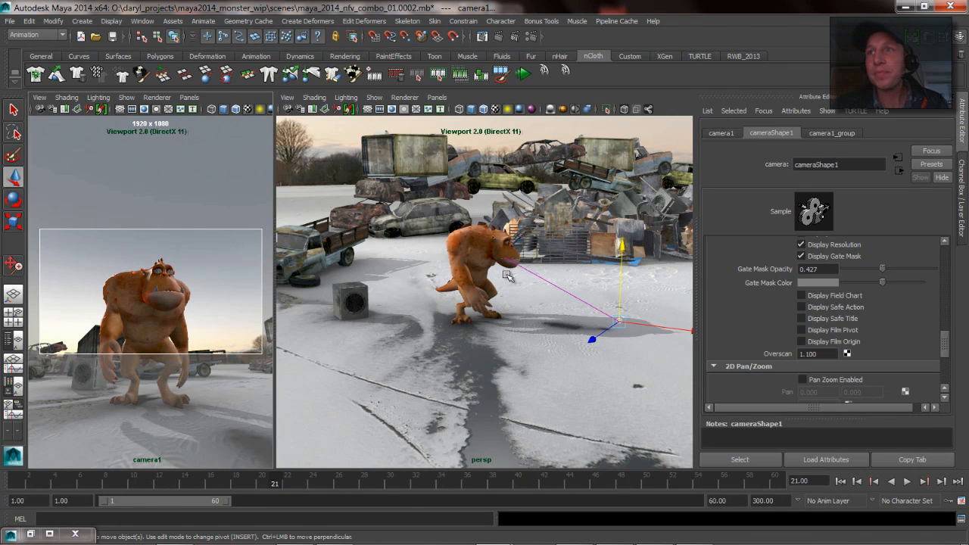
- Bring up the Outliner from Window > General Editors to reach camera1_group
click(529, 166)
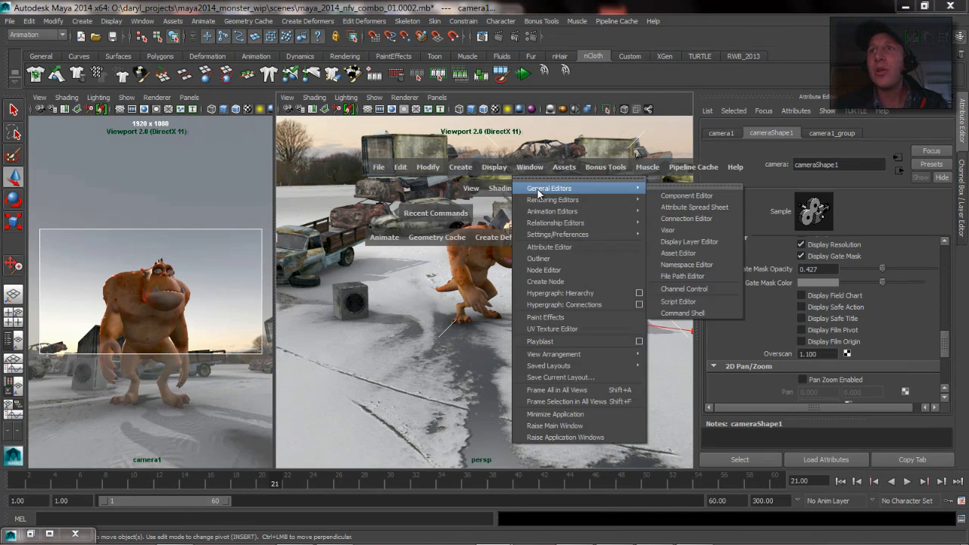
click(538, 258)
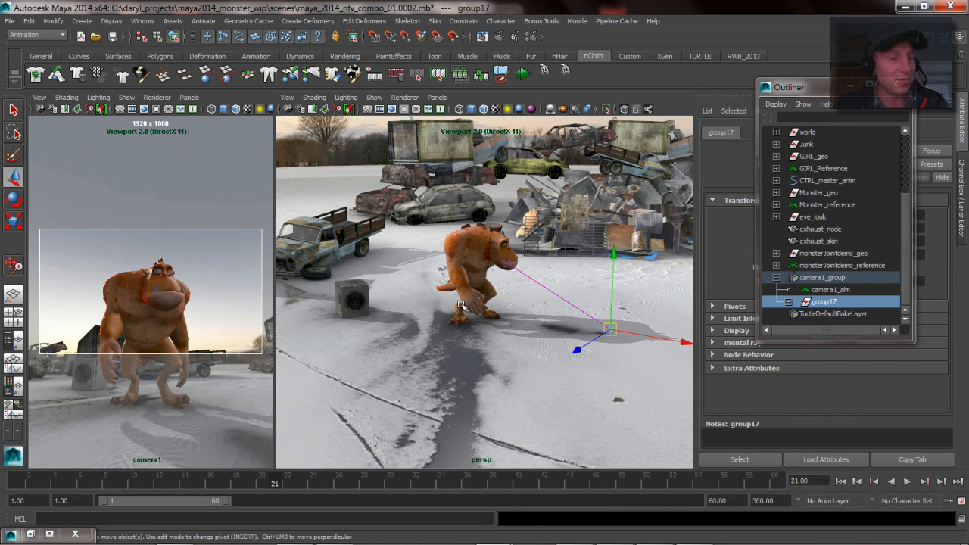
mouse_move(596, 316)
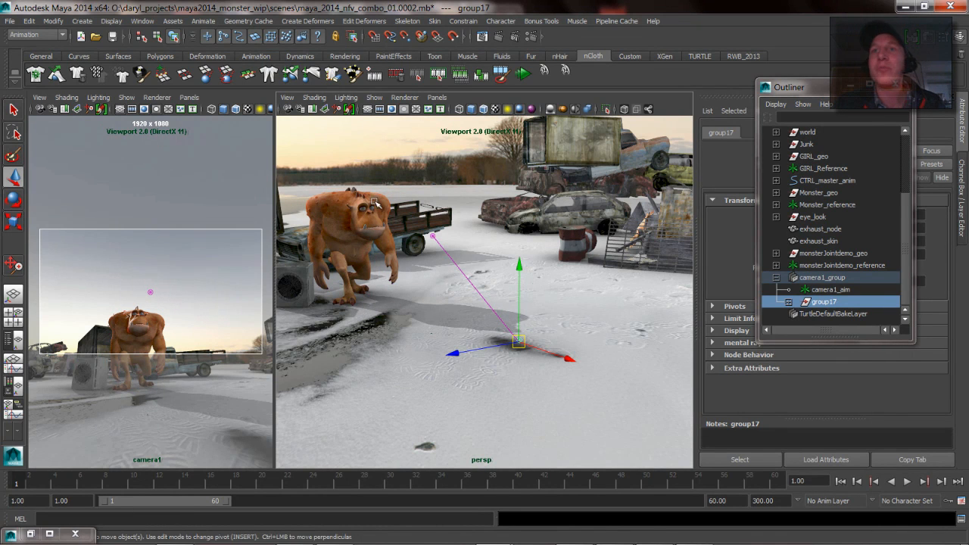
mouse_move(515, 288)
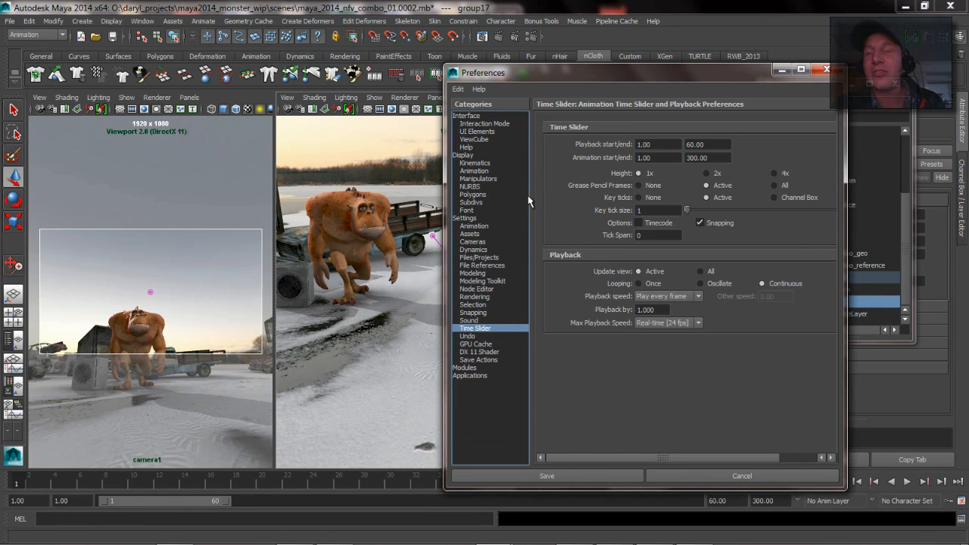
mouse_move(636, 348)
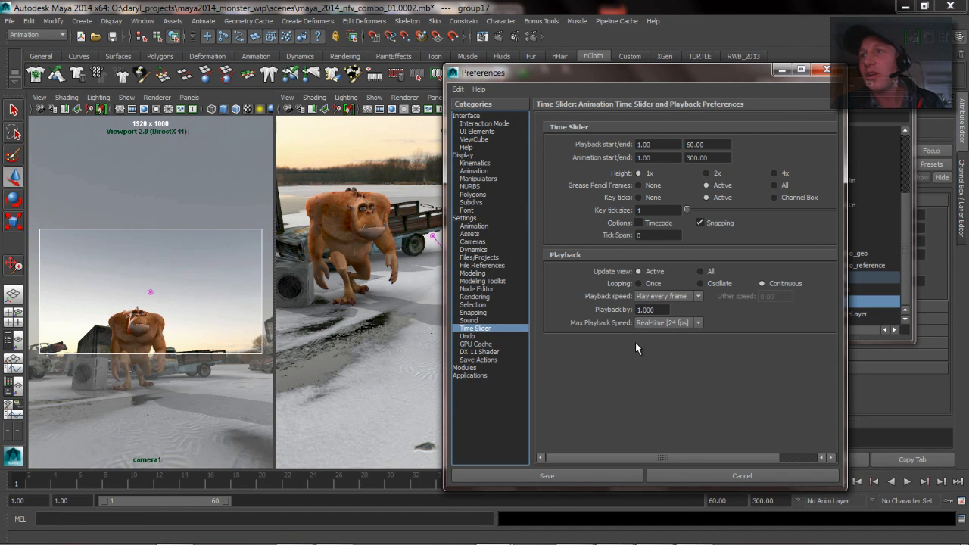
mouse_move(783, 269)
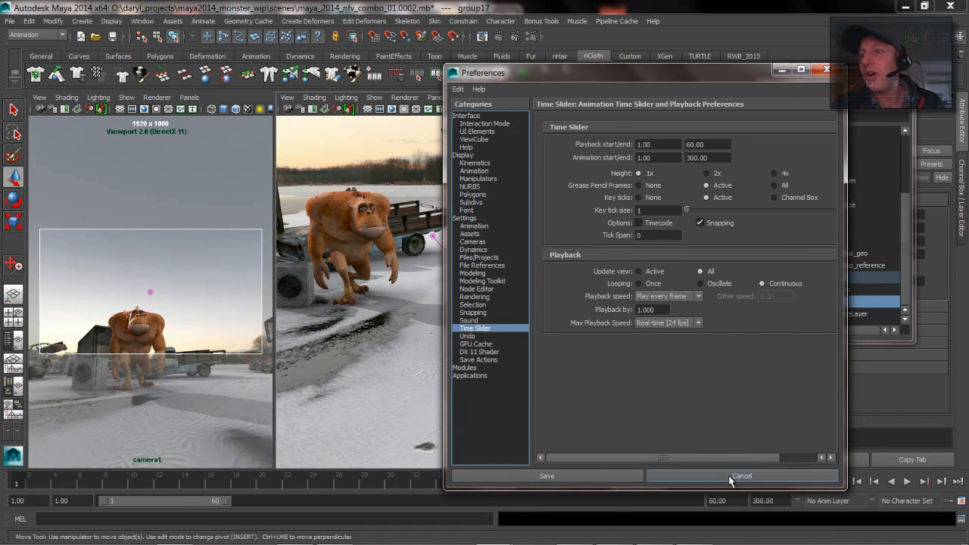
- Scrub the frames, then set Time Slider playback to update all views and save the preference
click(741, 475)
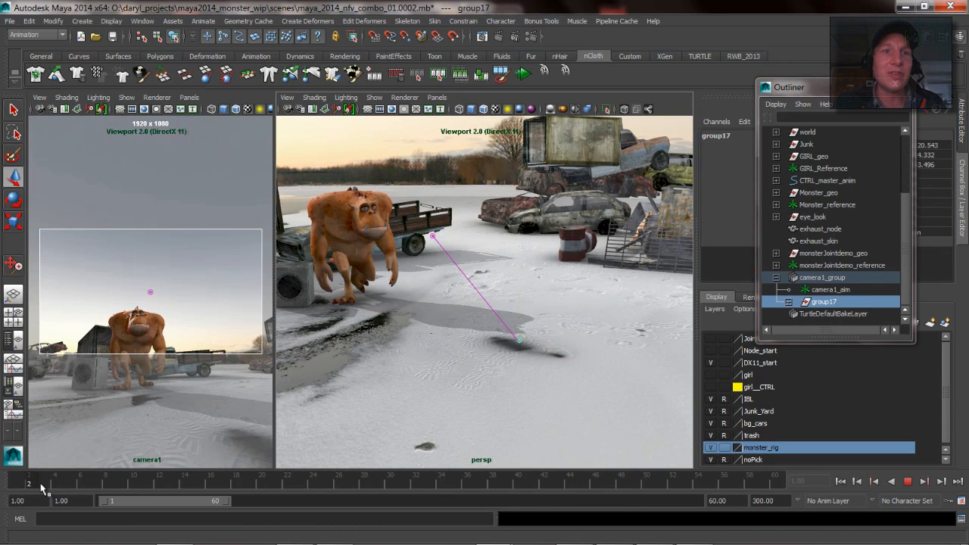
drag(43, 483, 92, 482)
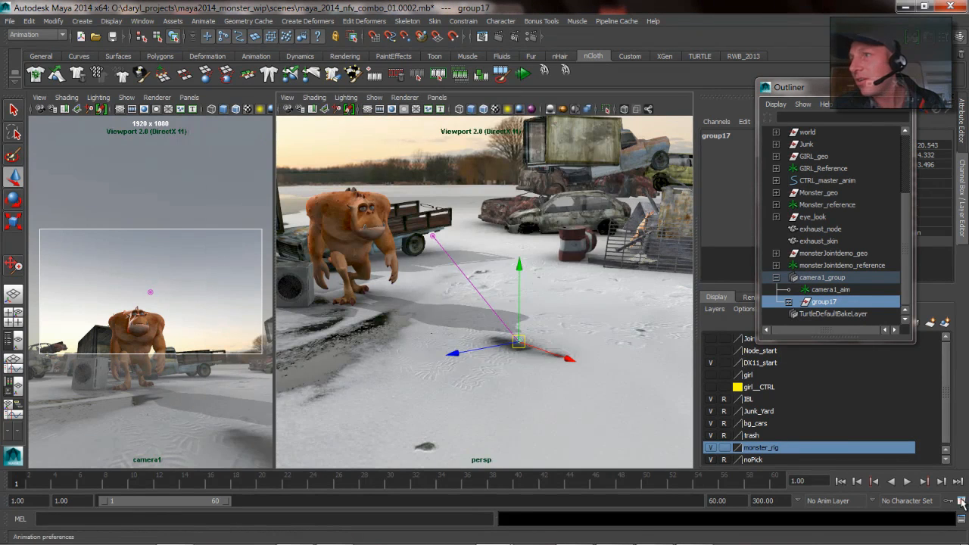
click(960, 501)
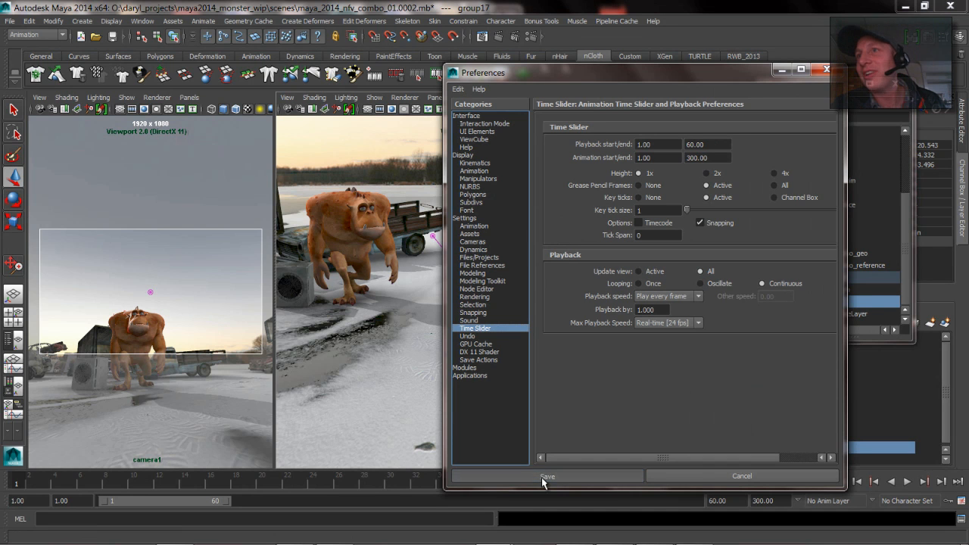
click(546, 475)
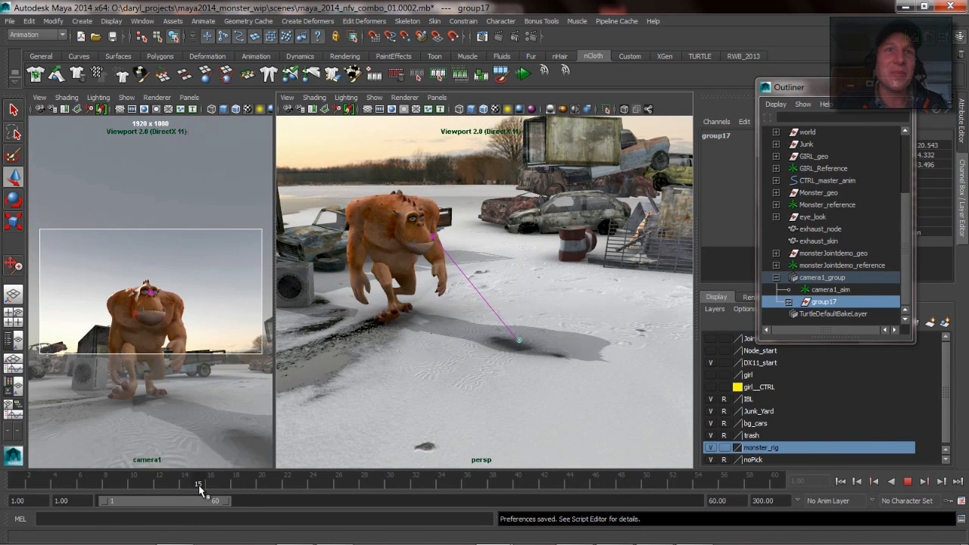
- Reposition group17 along an axis at frame 15 and again at frame 60 for camera keys
drag(197, 481, 141, 480)
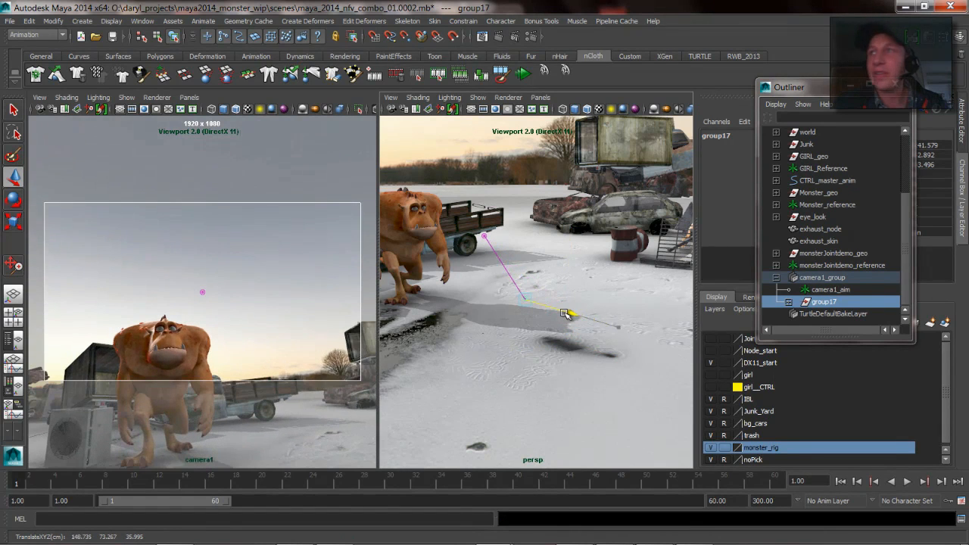
click(831, 289)
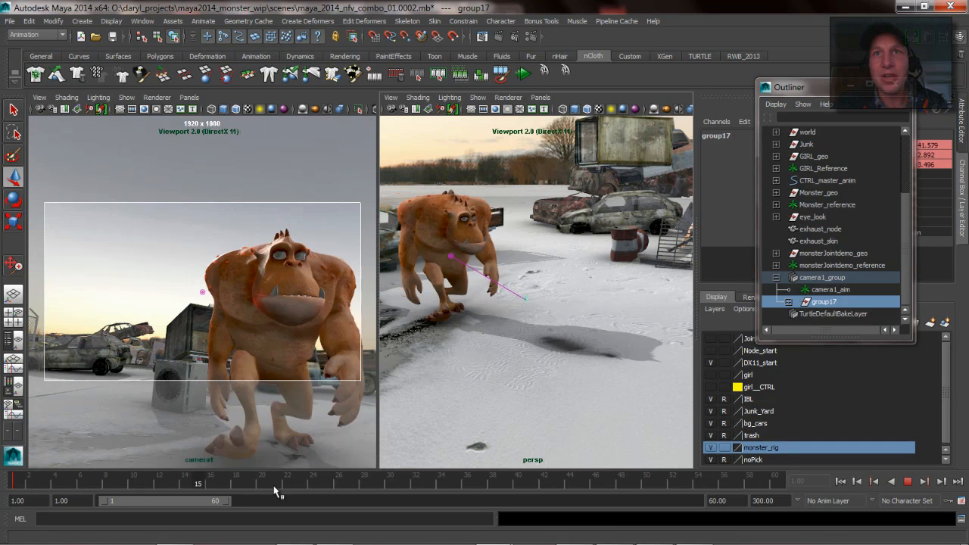
drag(198, 483, 364, 482)
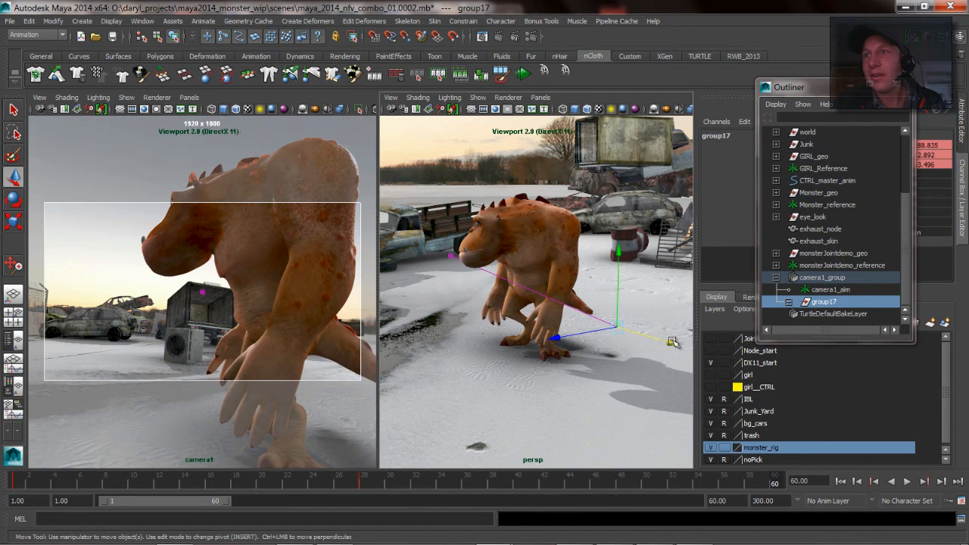
drag(672, 341, 551, 364)
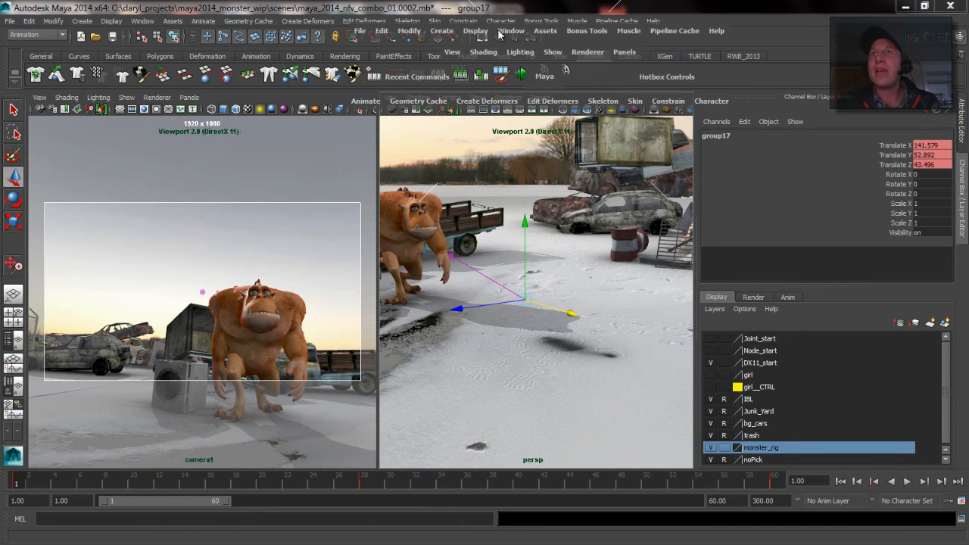
click(511, 30)
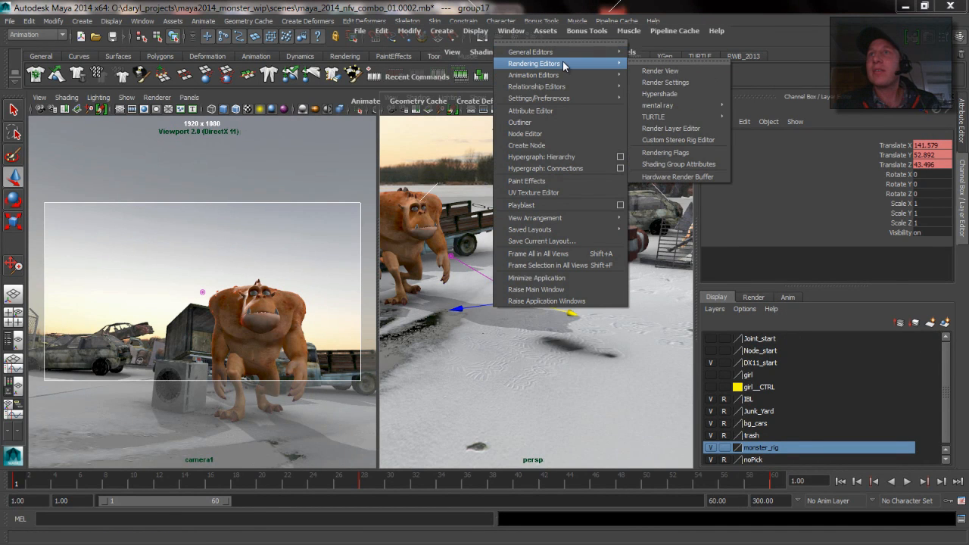
mouse_move(534, 74)
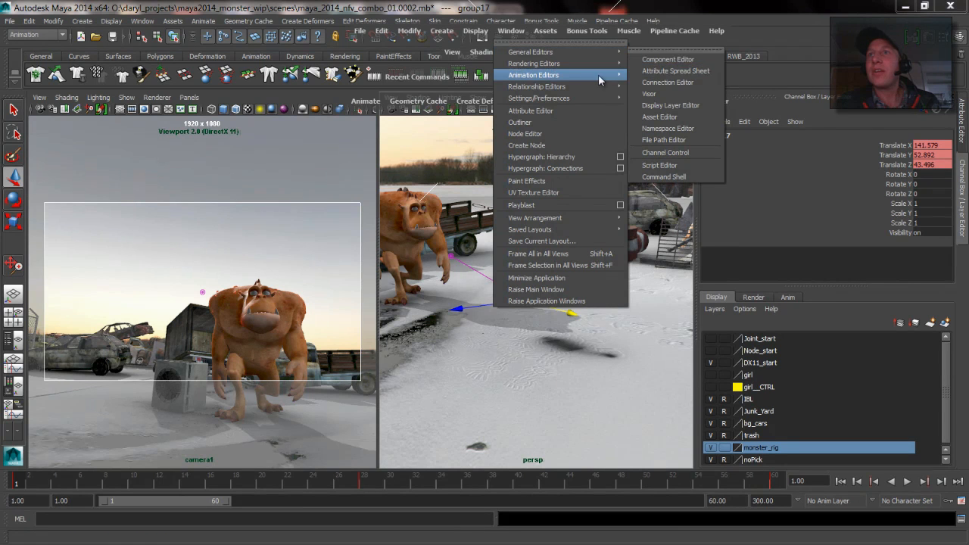
mouse_move(536, 86)
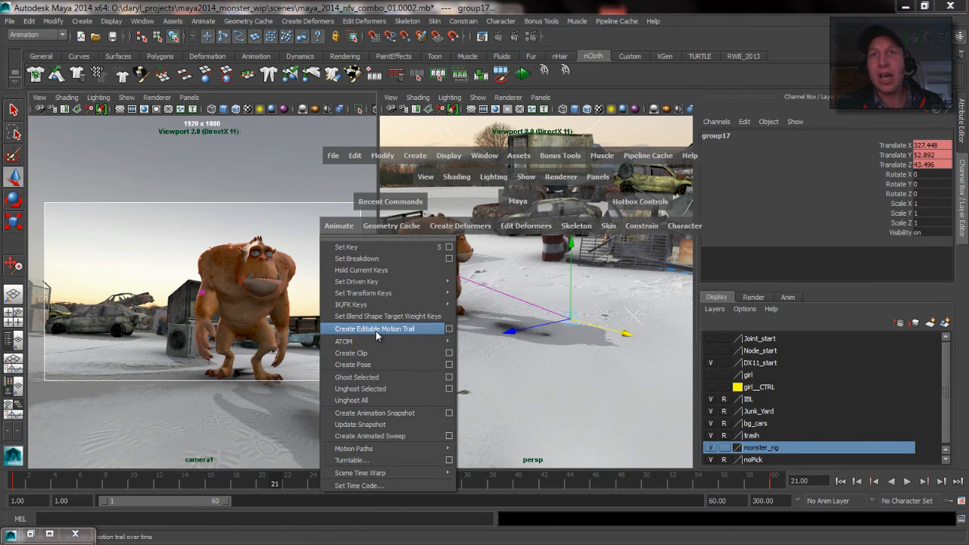
- Create motionTrail1 for group17 via Animate > Create Editable Motion Trail
click(375, 328)
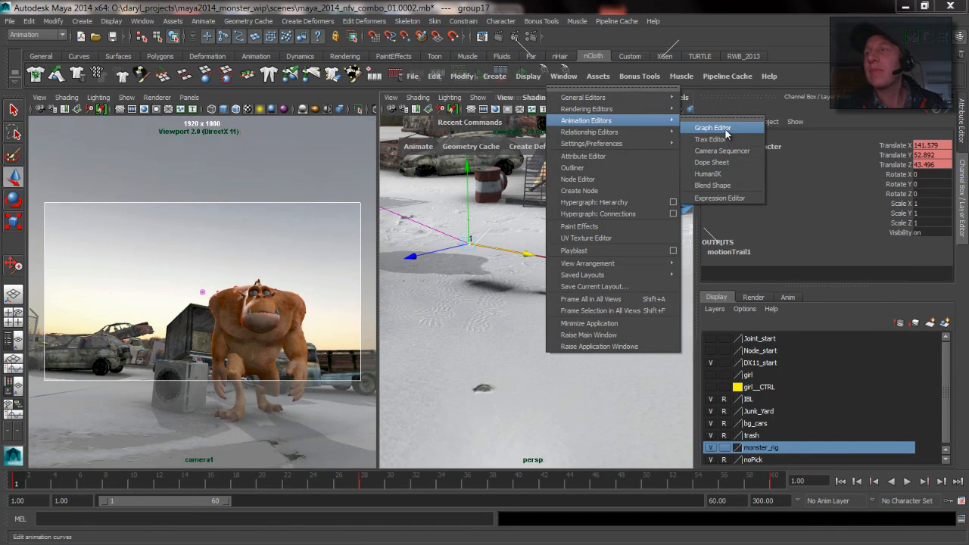
- Bring up the Graph Editor with group17's translate curves and place it beside the persp view
click(711, 127)
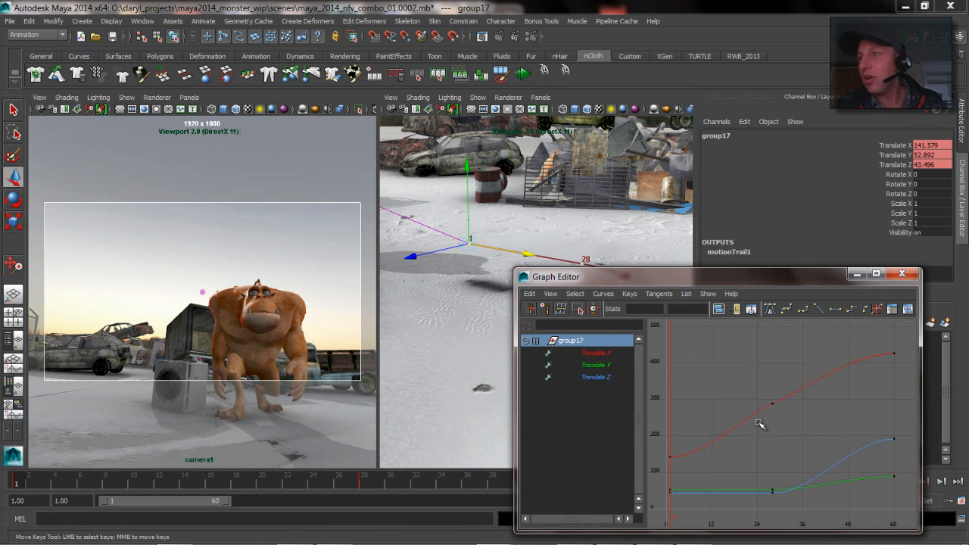
drag(556, 276, 553, 231)
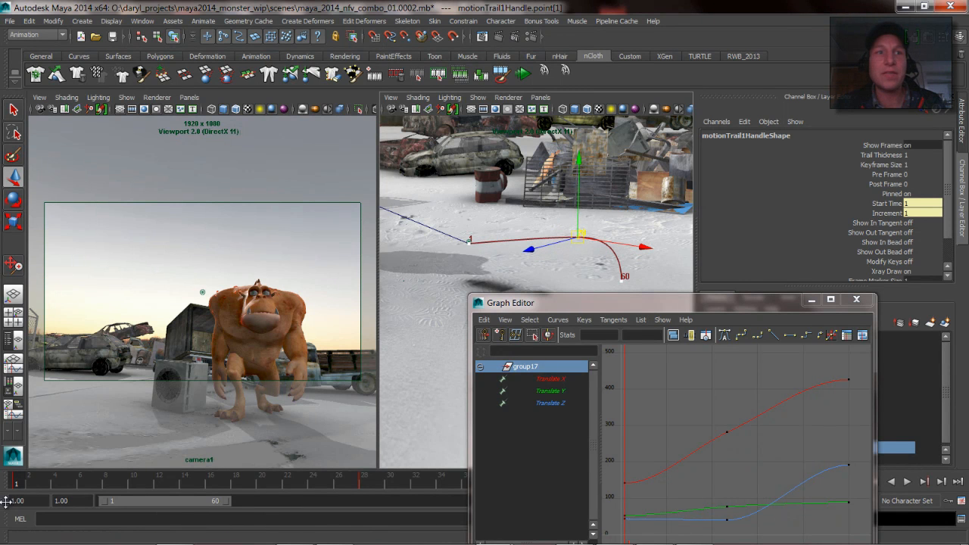
- Enable in/out tangents on the frame-28 trail key, drag a handle to reshape the path, close the Graph Editor
click(261, 475)
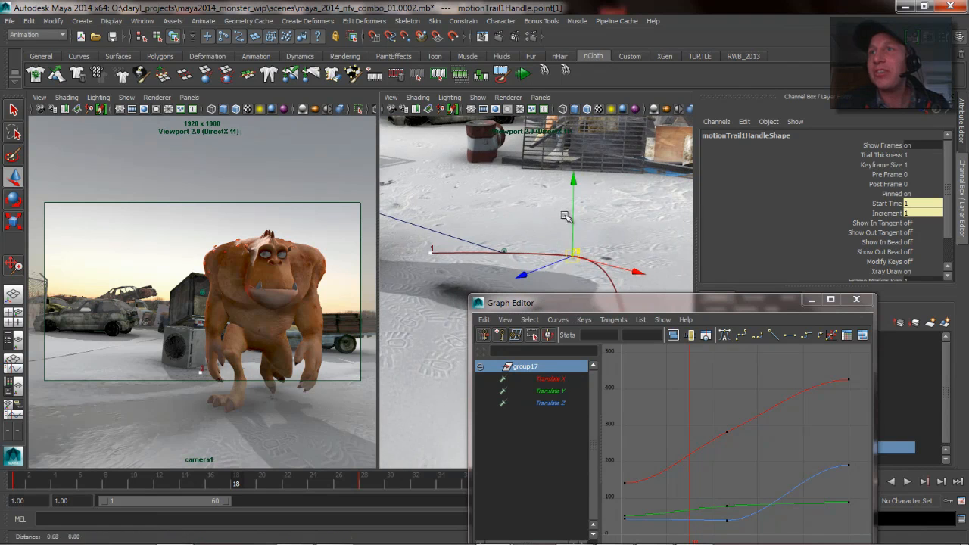
right_click(572, 256)
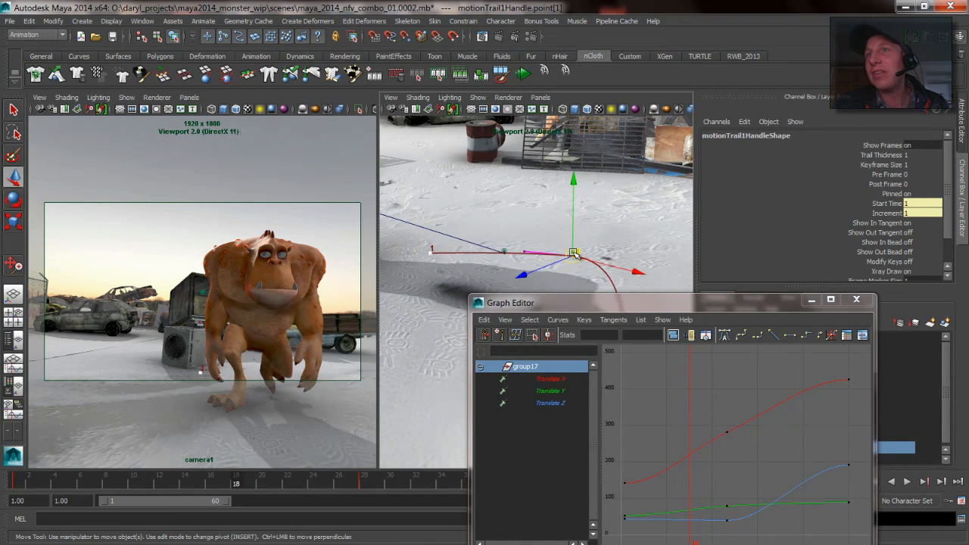
drag(573, 252, 629, 254)
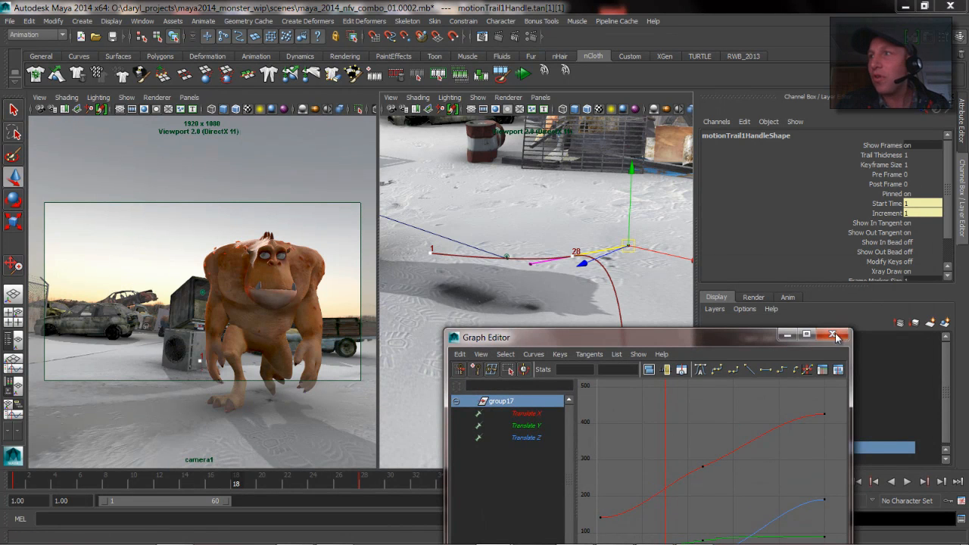
click(832, 335)
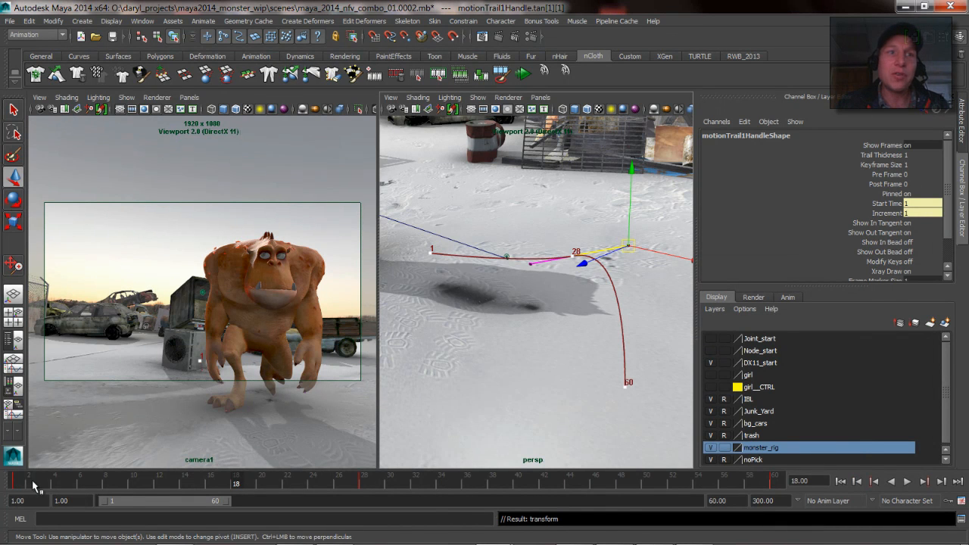